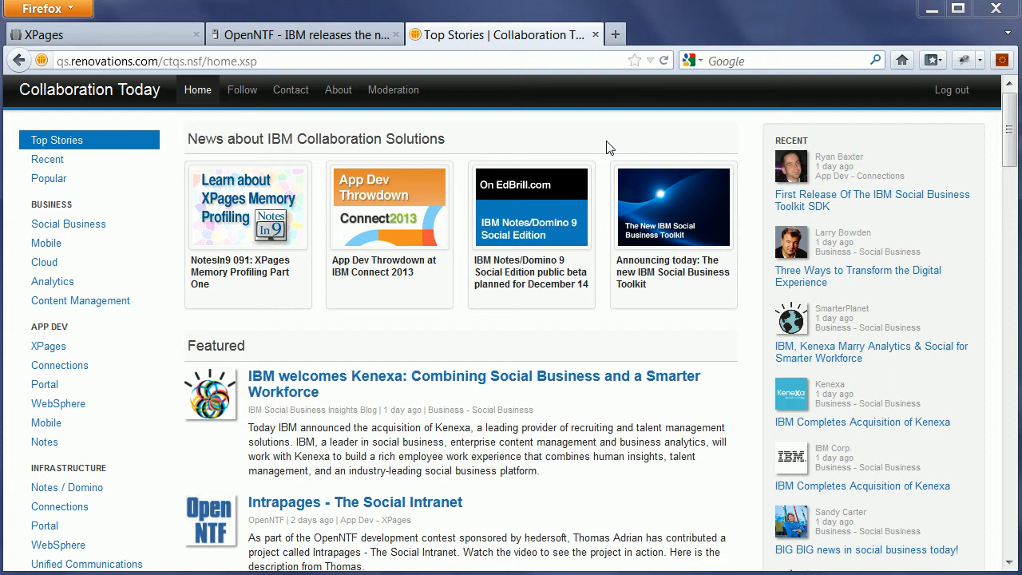
{"action": "mouse_move", "coordinate": [209, 115]}
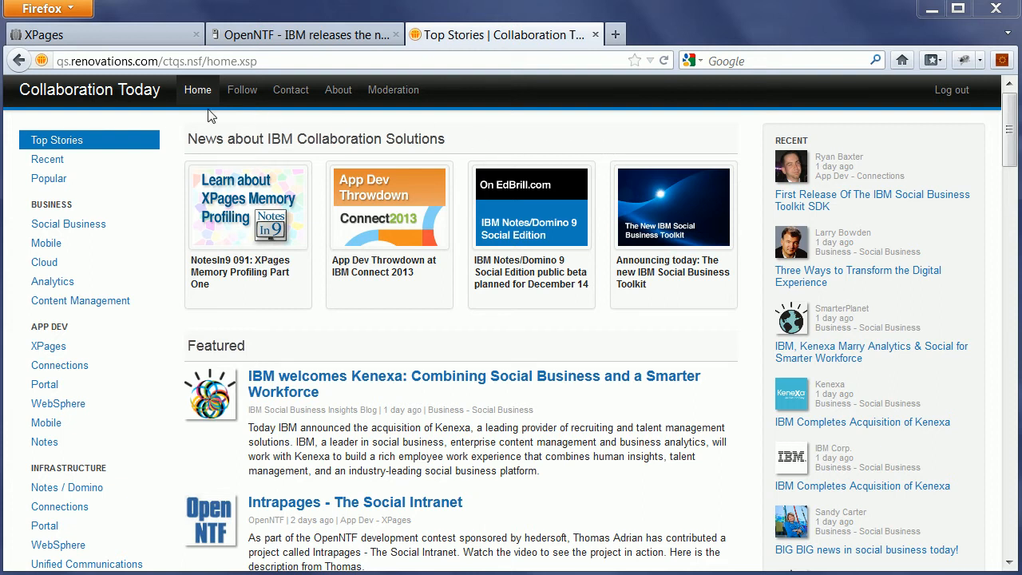
{"action": "mouse_move", "coordinate": [176, 122]}
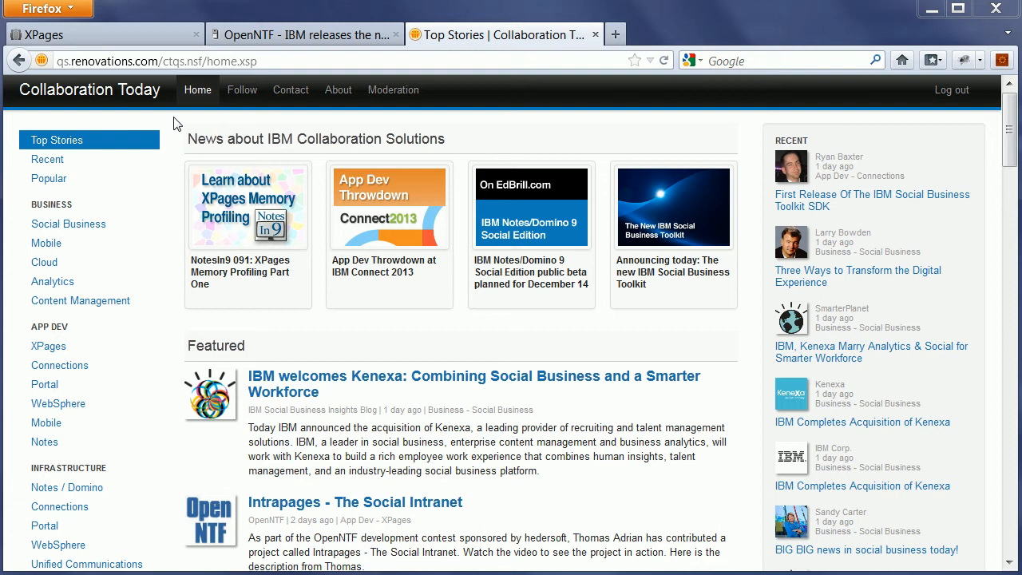
{"action": "mouse_move", "coordinate": [339, 90]}
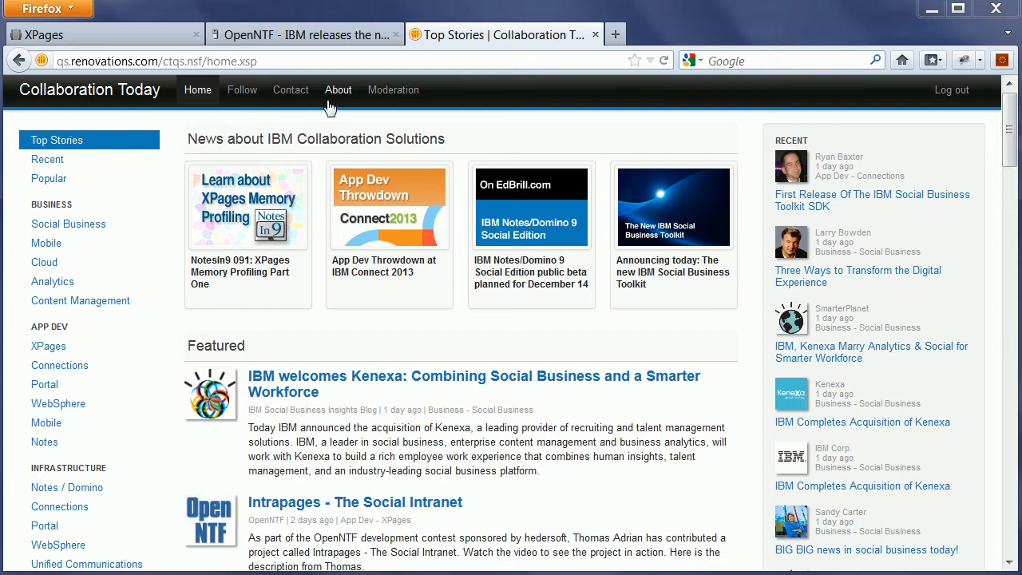
- Read the About page's categories and moderator lists, then move on to the moderation Capture URL page
{"action": "left_click", "coordinate": [338, 90]}
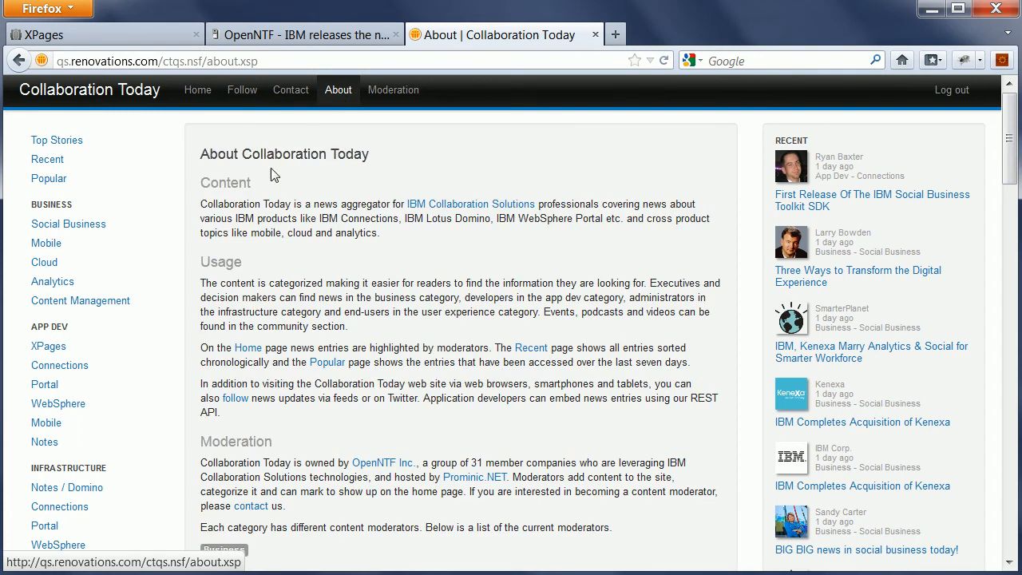
{"action": "scroll", "scroll_direction": "down", "scroll_amount": 3}
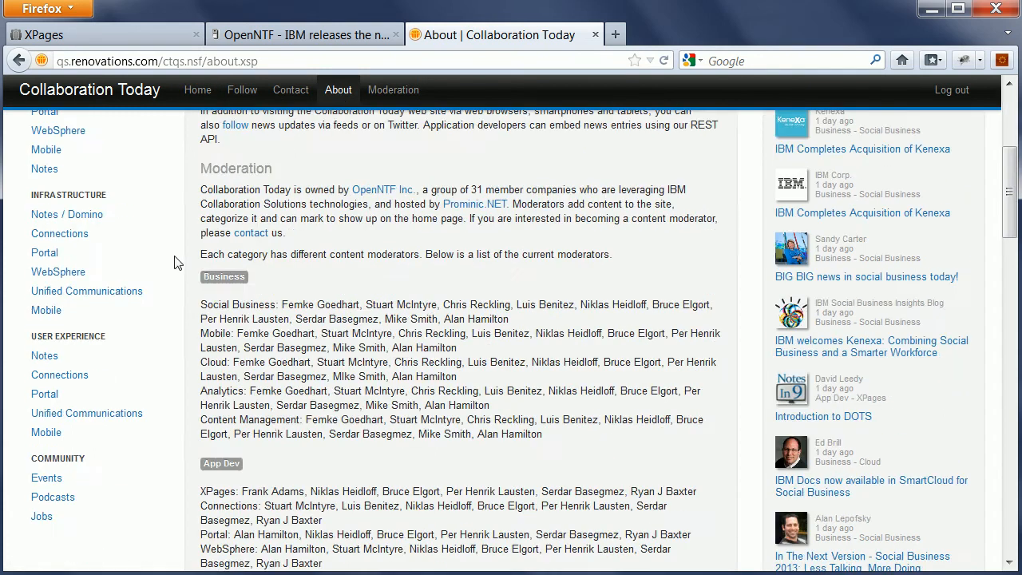
{"action": "scroll", "scroll_direction": "down", "scroll_amount": 3}
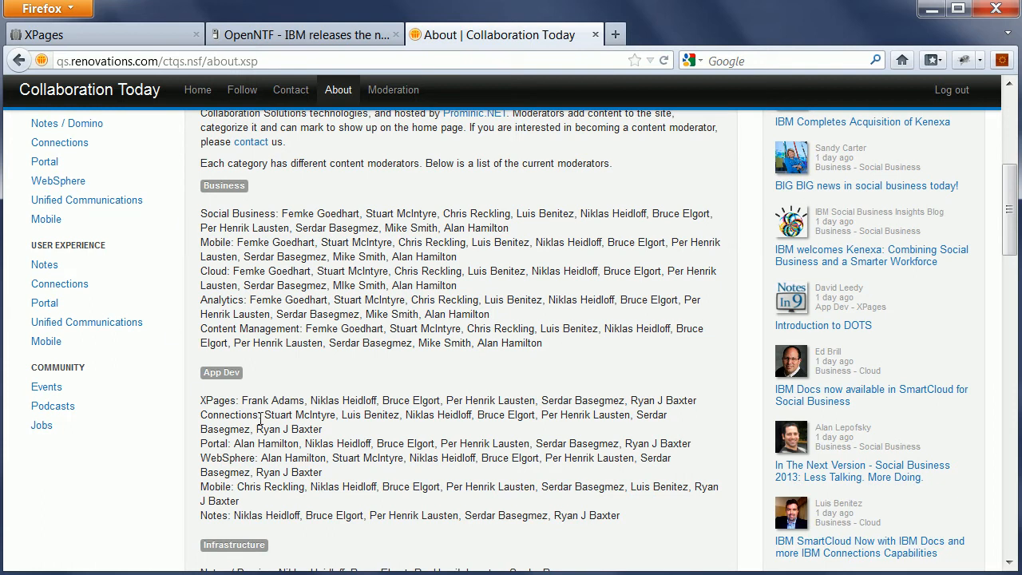
{"action": "double_click", "coordinate": [273, 399]}
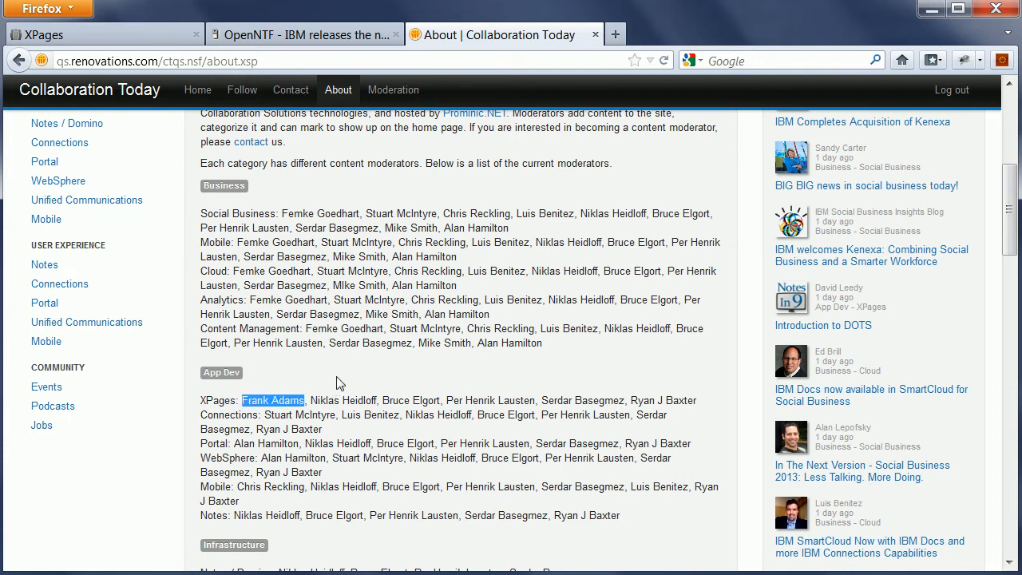
{"action": "mouse_move", "coordinate": [214, 412]}
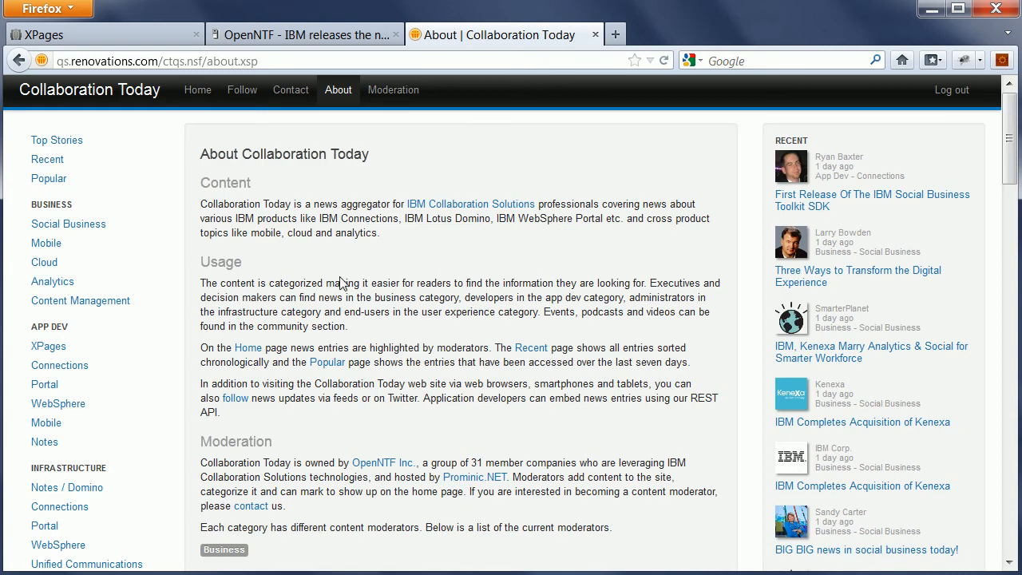
{"action": "left_click", "coordinate": [303, 35]}
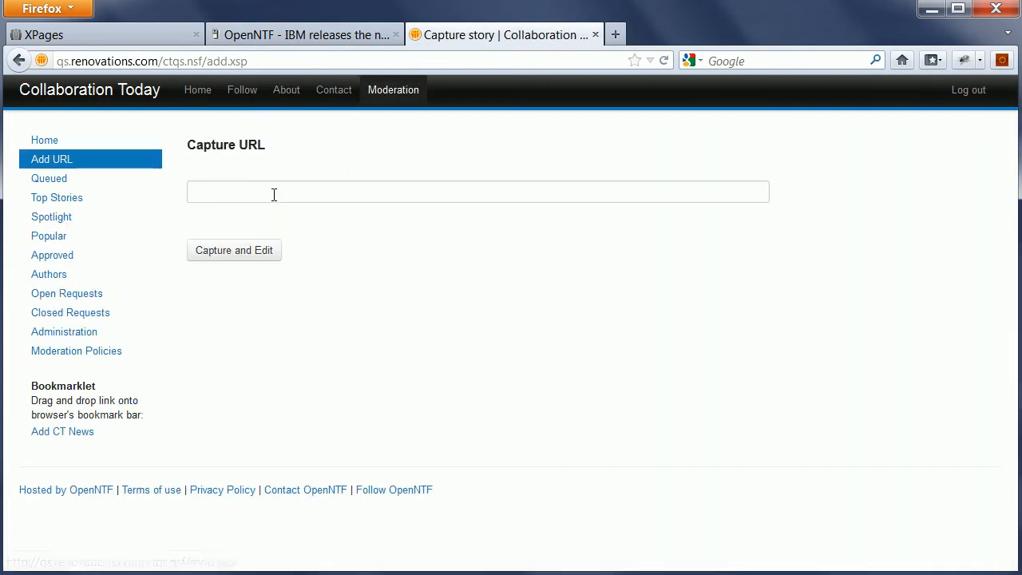
- Capture the OpenNTF SDK article URL, paste its opening paragraphs as abstract and trim the entry title
{"action": "left_click", "coordinate": [234, 250]}
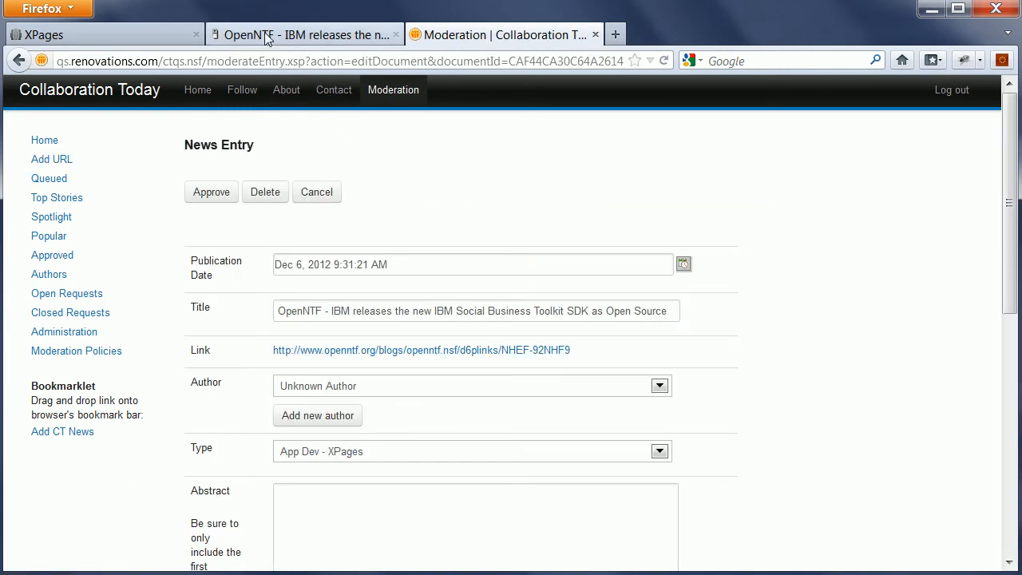
{"action": "left_click", "coordinate": [303, 35]}
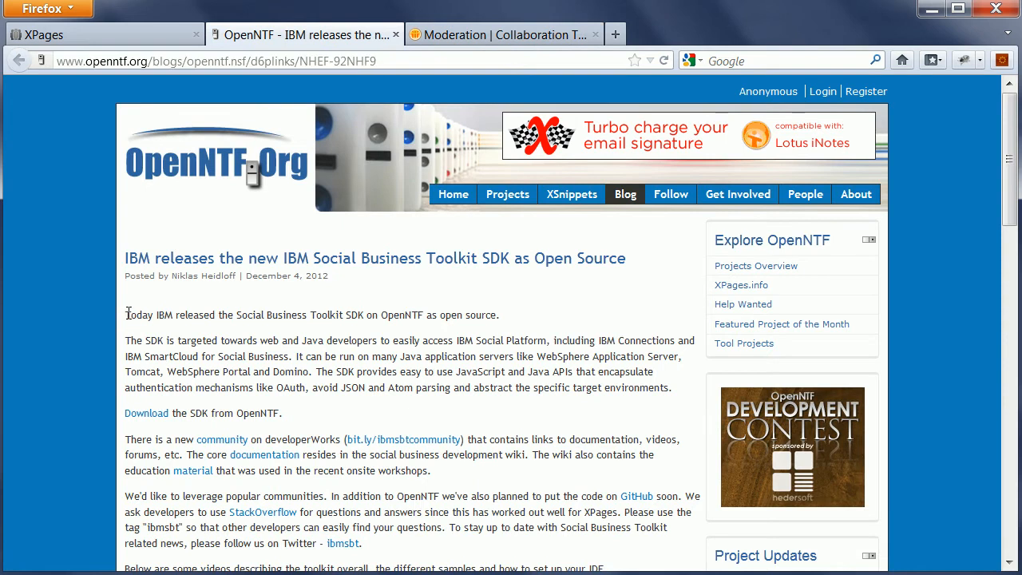
{"action": "left_click_drag", "start_coordinate": [125, 313], "coordinate": [294, 356]}
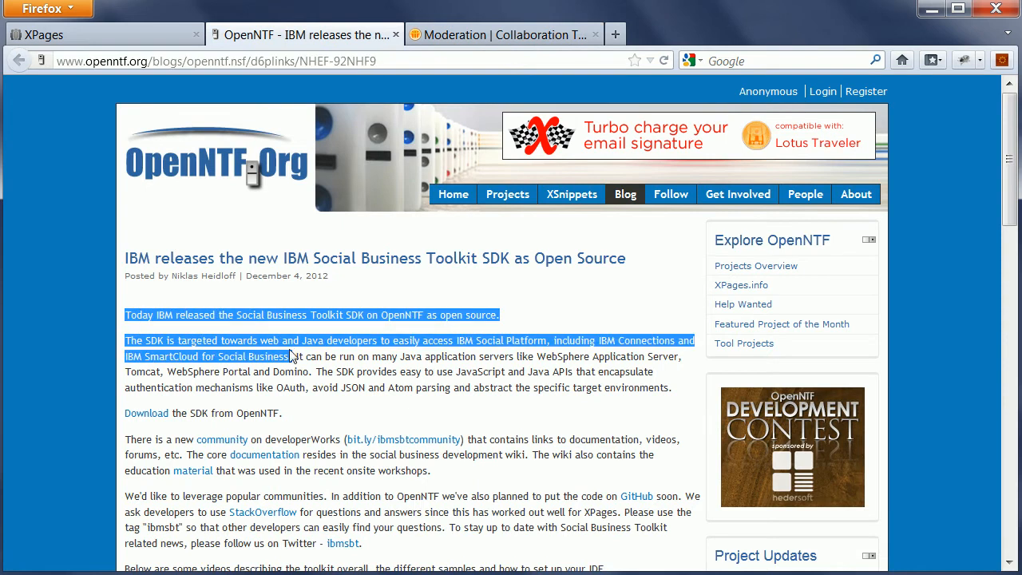
{"action": "left_click", "coordinate": [503, 35]}
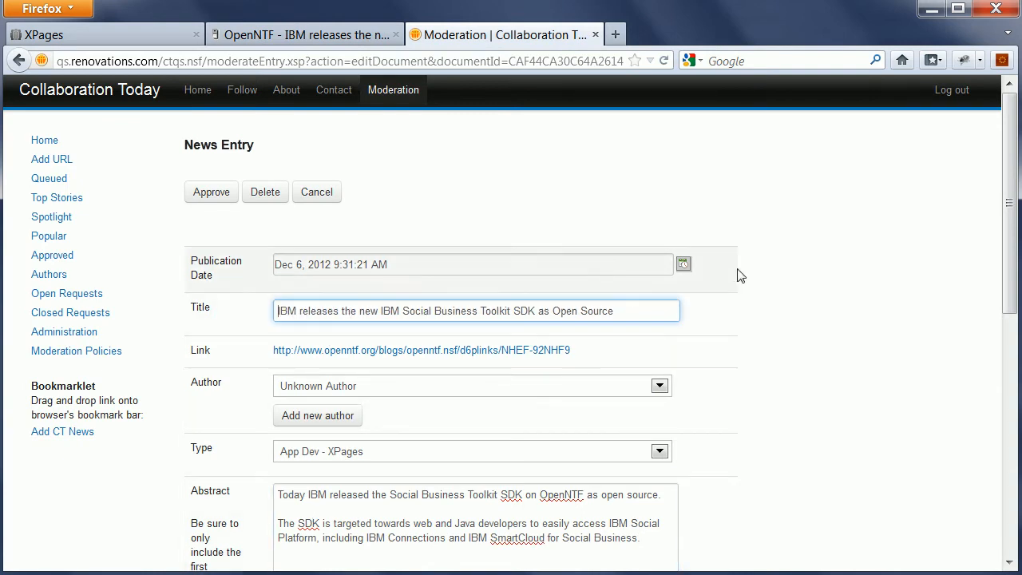
{"action": "left_click", "coordinate": [660, 384]}
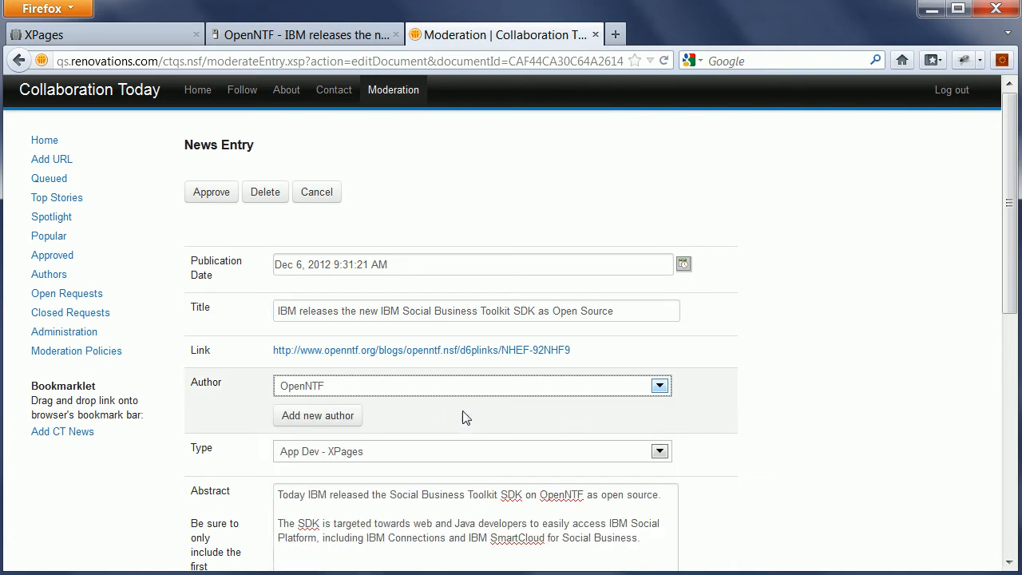
{"action": "mouse_move", "coordinate": [318, 457]}
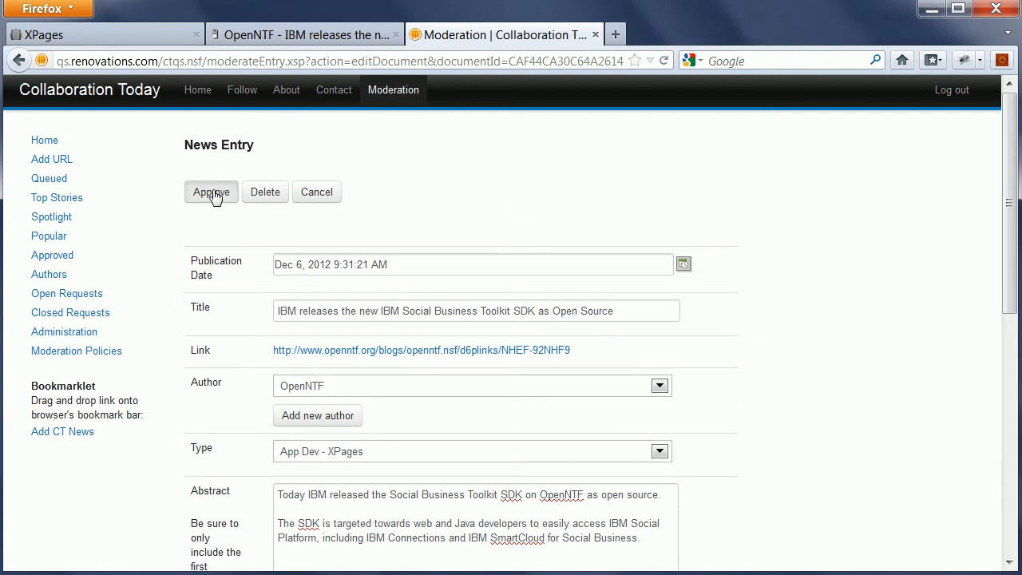
- Approve the SDK news entry and show it topping the Recent stories list
{"action": "left_click", "coordinate": [211, 192]}
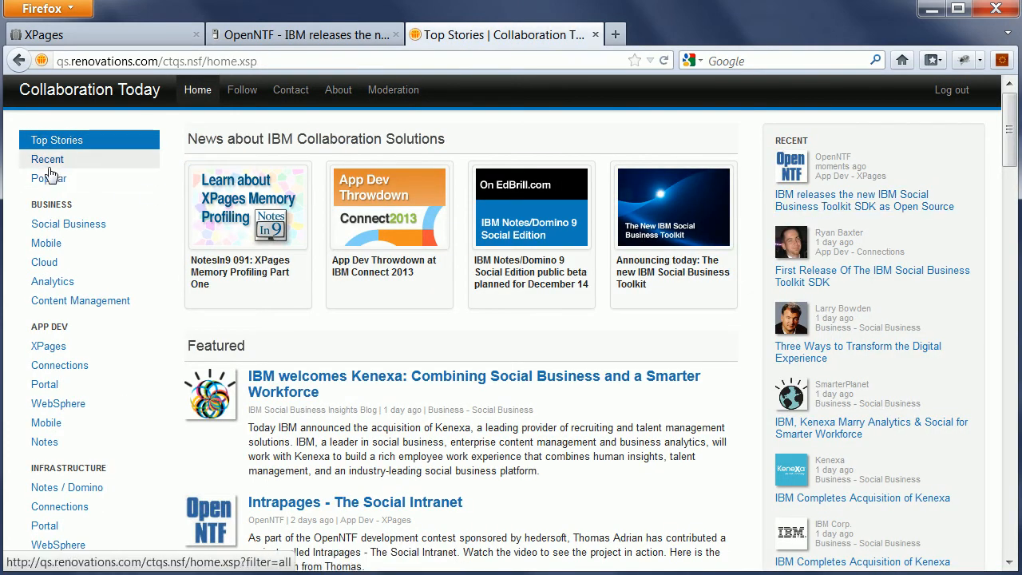
{"action": "left_click", "coordinate": [46, 160]}
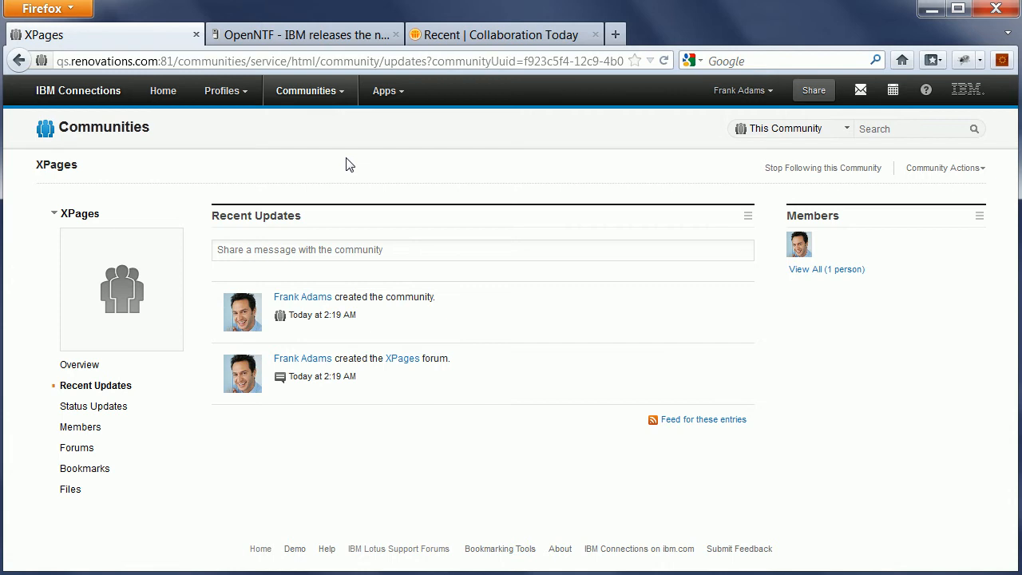
{"action": "mouse_move", "coordinate": [635, 169]}
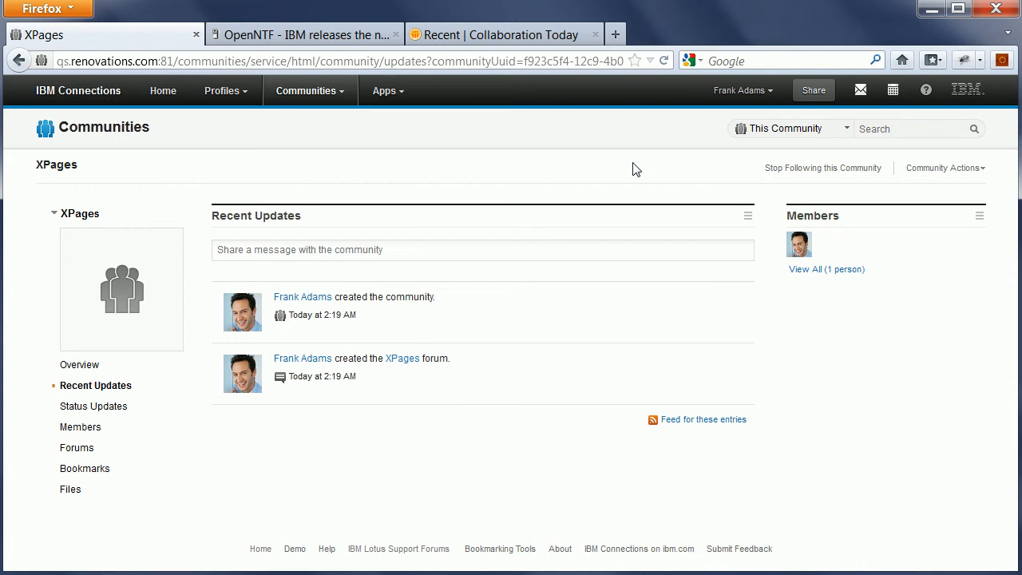
- Refresh the XPages community's Recent Updates to show the Collaboration Today News post
{"action": "left_click", "coordinate": [665, 61]}
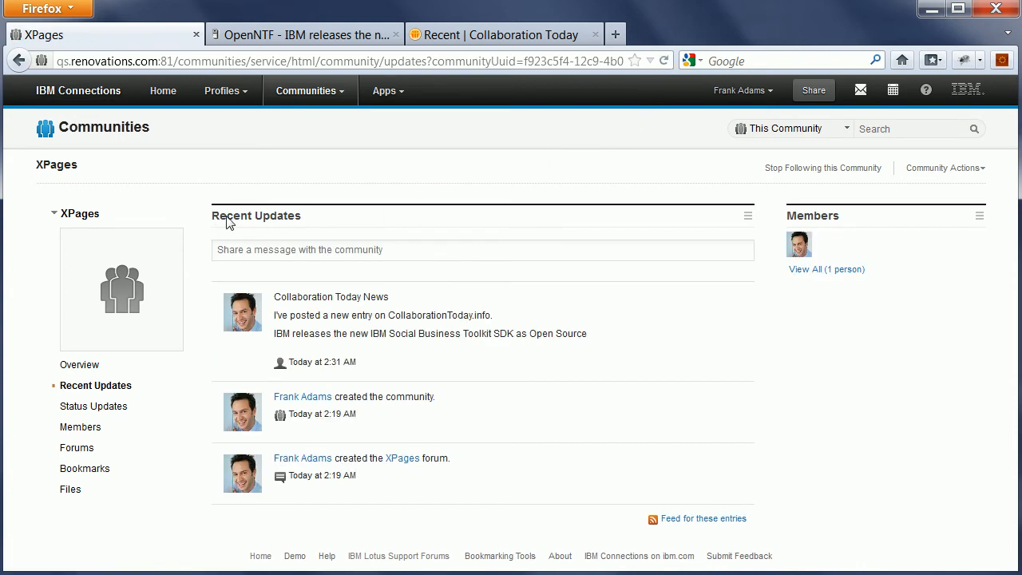
{"action": "mouse_move", "coordinate": [438, 319]}
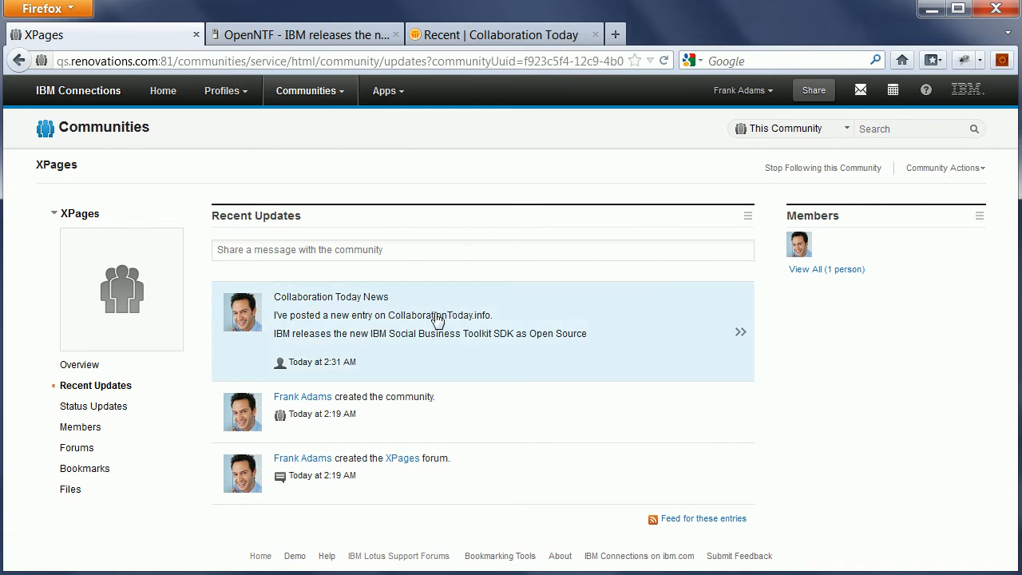
{"action": "mouse_move", "coordinate": [649, 318]}
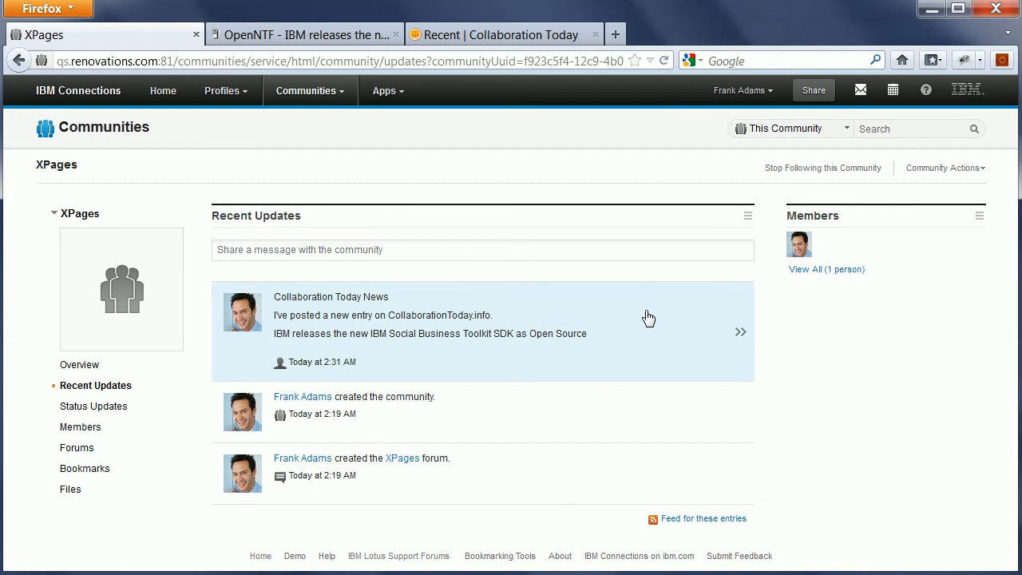
{"action": "mouse_move", "coordinate": [455, 307]}
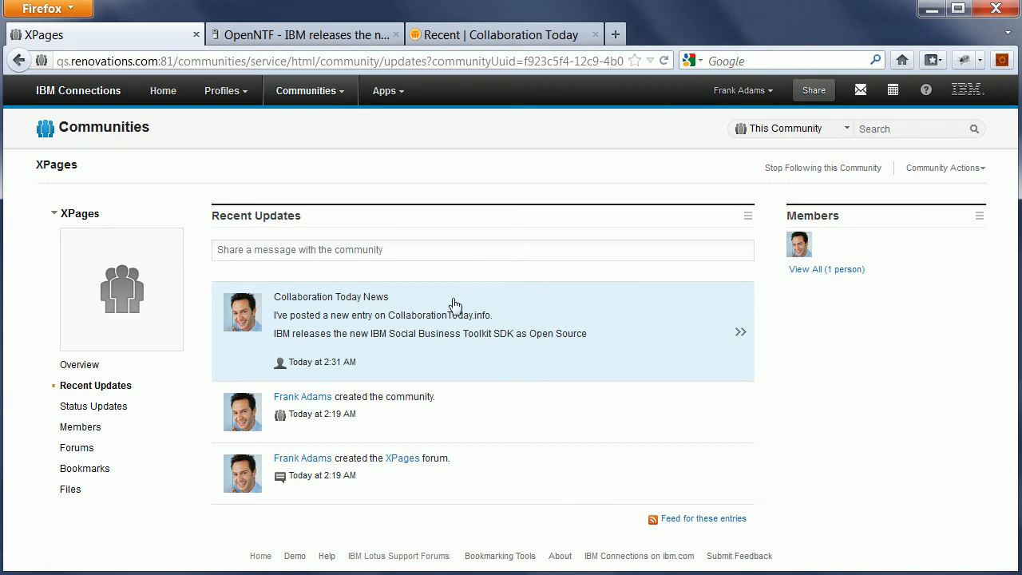
{"action": "mouse_move", "coordinate": [311, 334]}
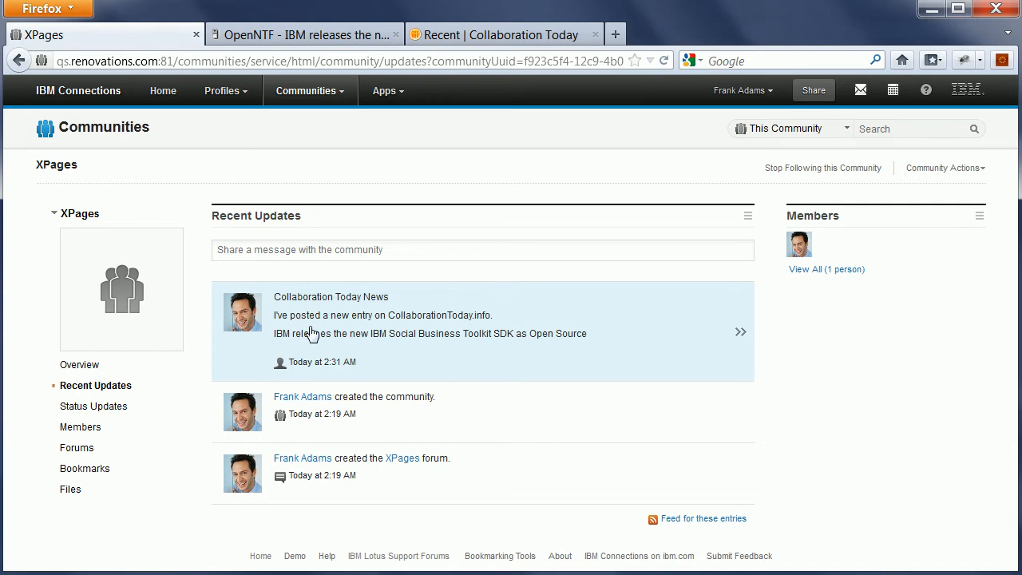
{"action": "mouse_move", "coordinate": [477, 326]}
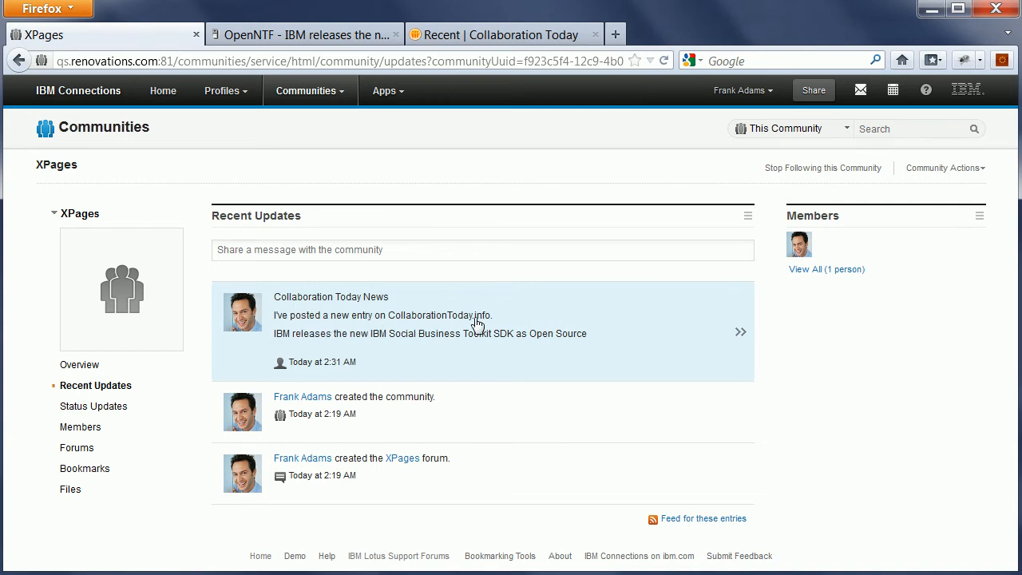
{"action": "mouse_move", "coordinate": [679, 303]}
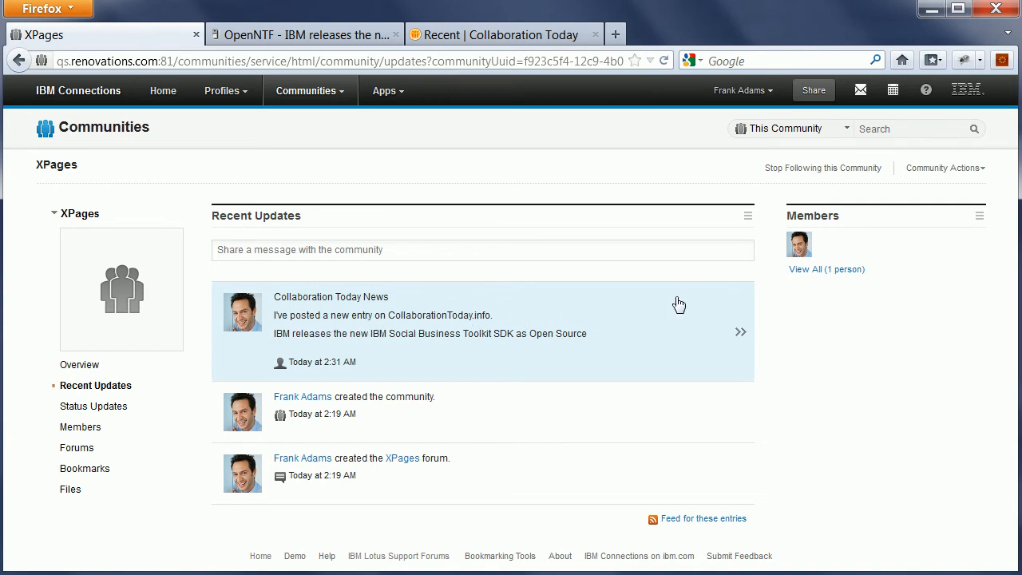
- View the Collaboration Today News post's embedded SDK article summary in the side panel
{"action": "left_click", "coordinate": [741, 331]}
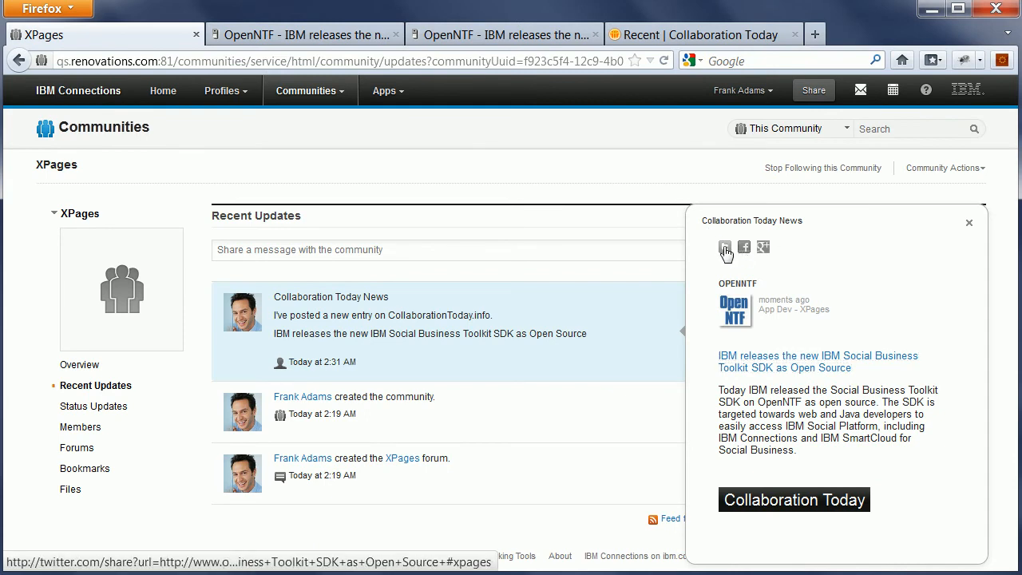
{"action": "left_click", "coordinate": [725, 246]}
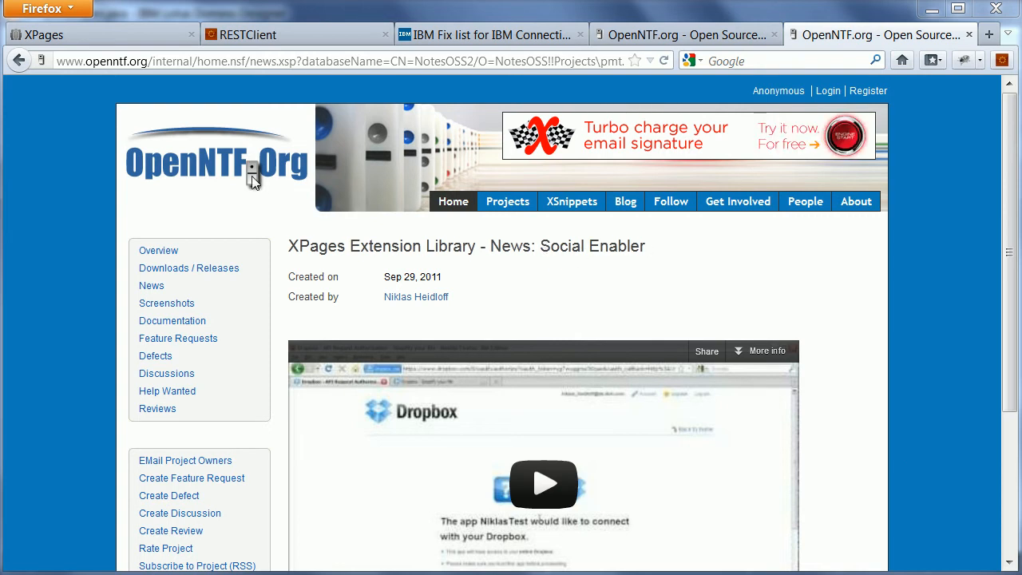
{"action": "mouse_move", "coordinate": [687, 284]}
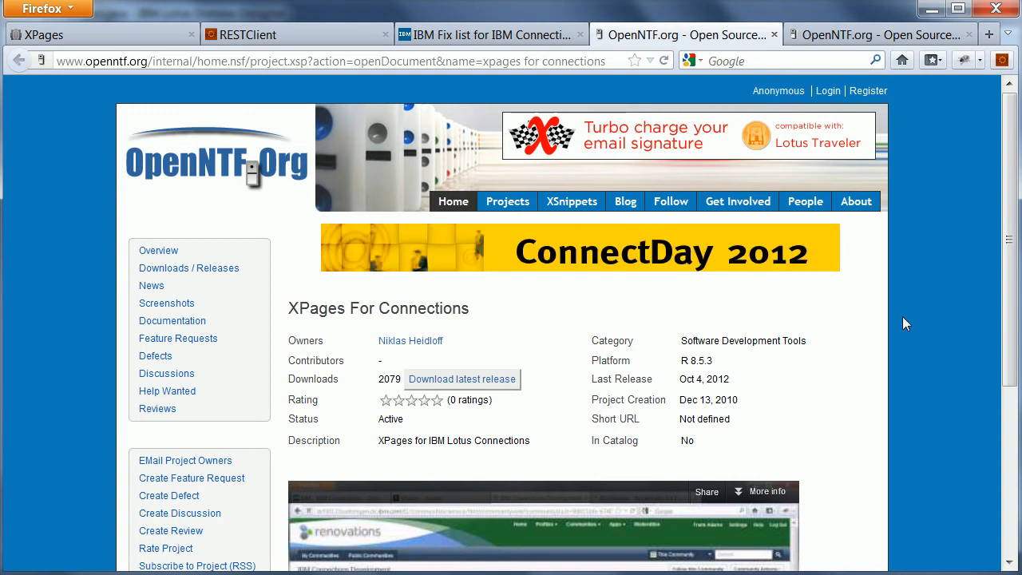
{"action": "mouse_move", "coordinate": [818, 218]}
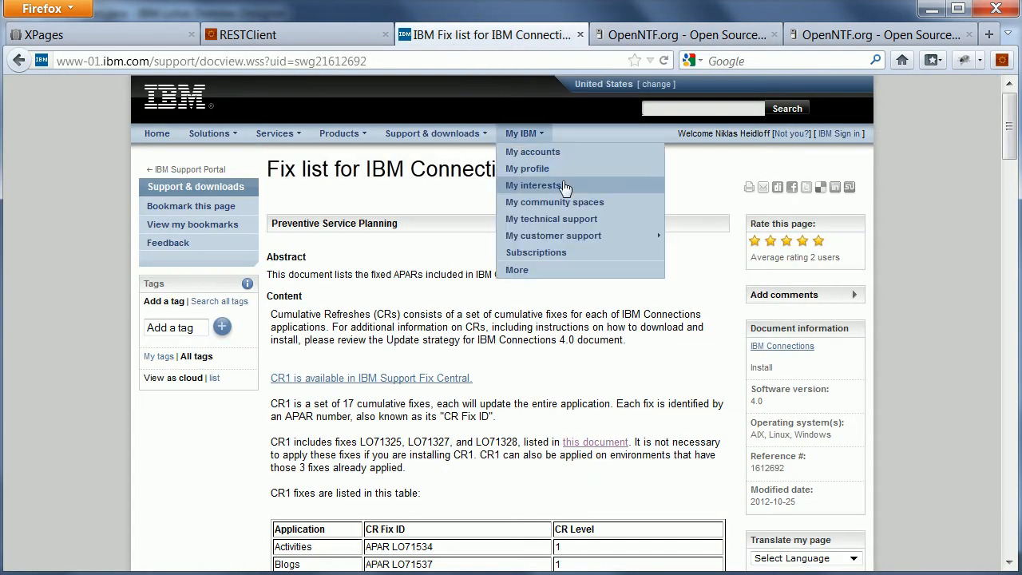
- Show the IBM Support fix list for IBM Connections 4.0 CR1, highlighting 'CR' in the title
{"action": "left_click", "coordinate": [521, 135]}
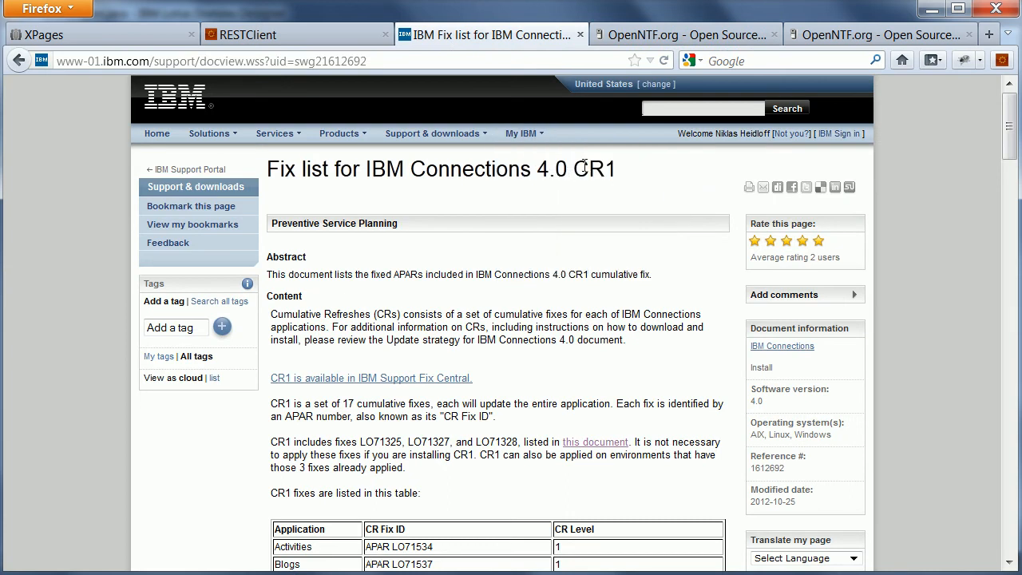
{"action": "double_click", "coordinate": [588, 169]}
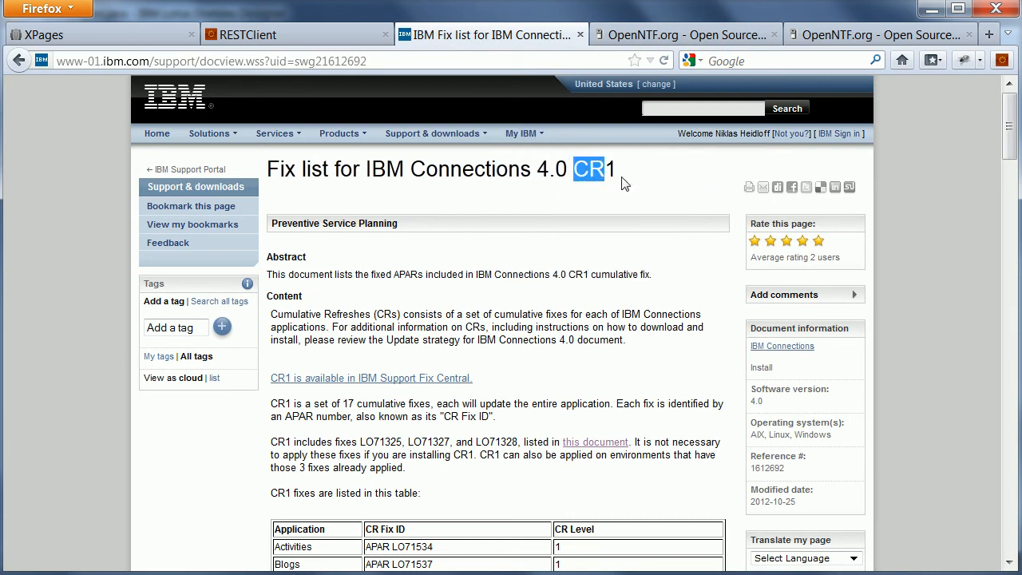
{"action": "mouse_move", "coordinate": [658, 182]}
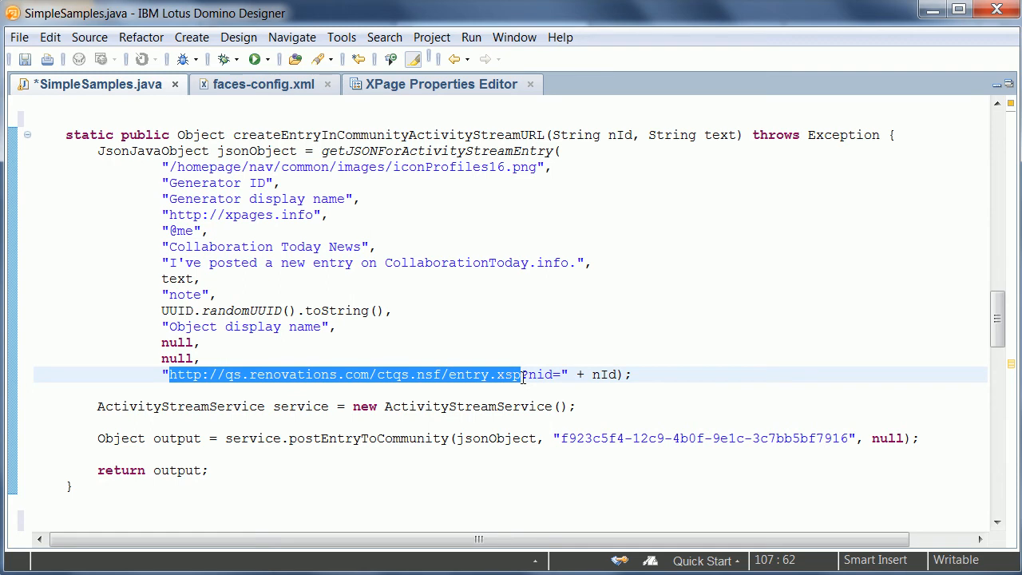
- Highlight ActivityStreamService in createEntryInCommunityActivityStreamURL within SimpleSamples.java
{"action": "left_click", "coordinate": [530, 373]}
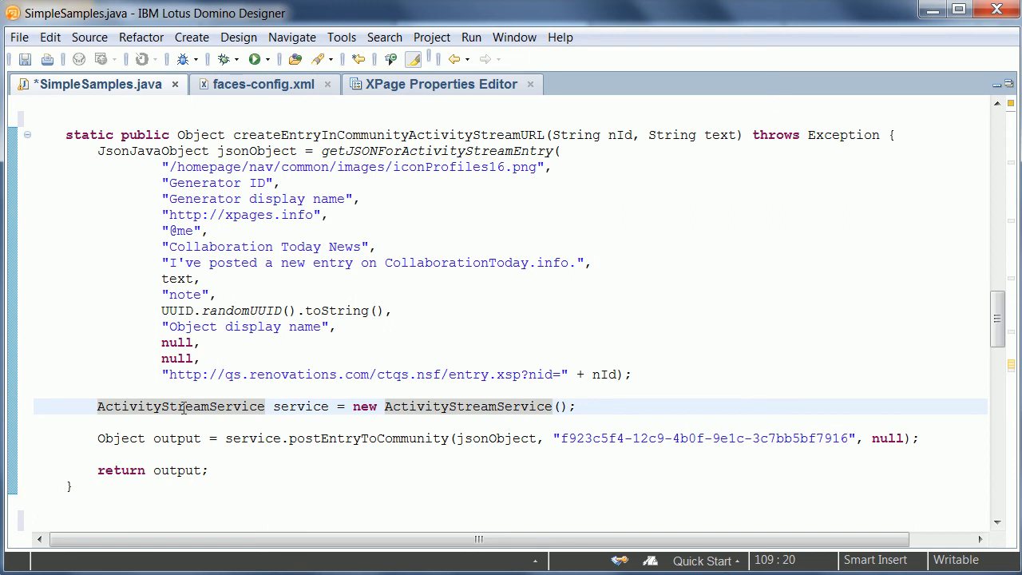
{"action": "double_click", "coordinate": [367, 438]}
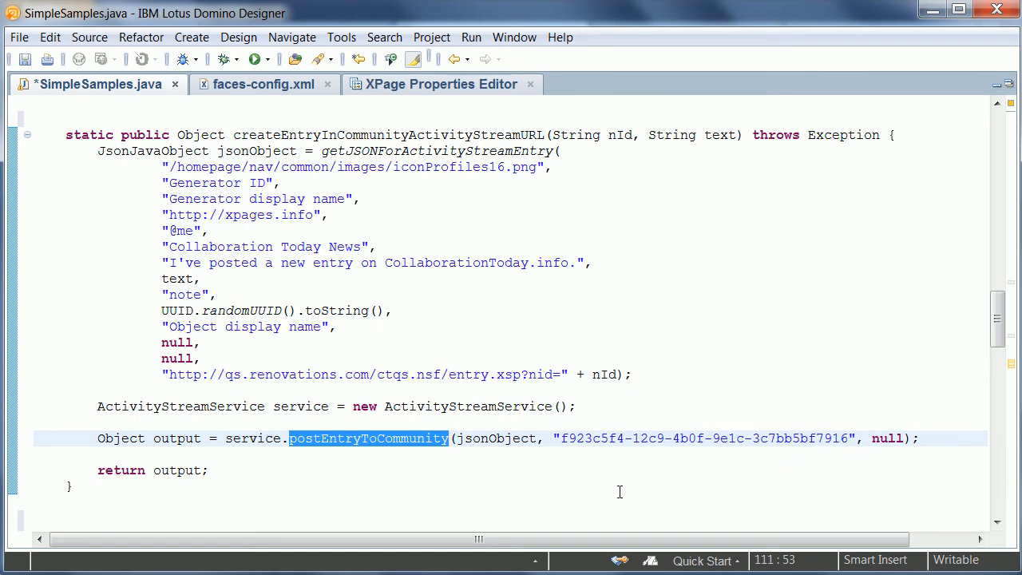
{"action": "mouse_move", "coordinate": [255, 383]}
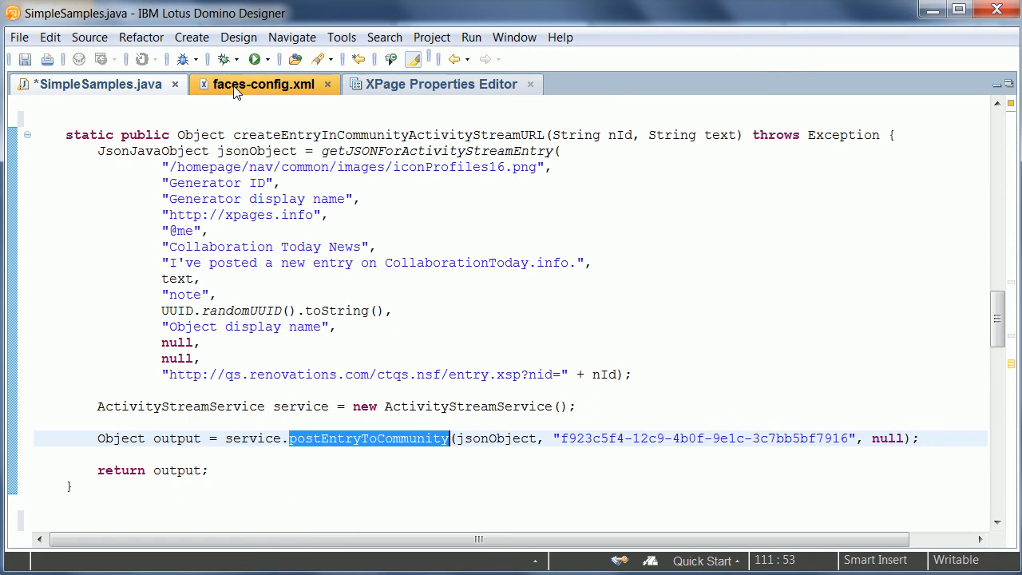
- Show the connectionsLtpa managed bean in faces-config.xml and the XPage properties naming it as endpoint
{"action": "left_click", "coordinate": [262, 83]}
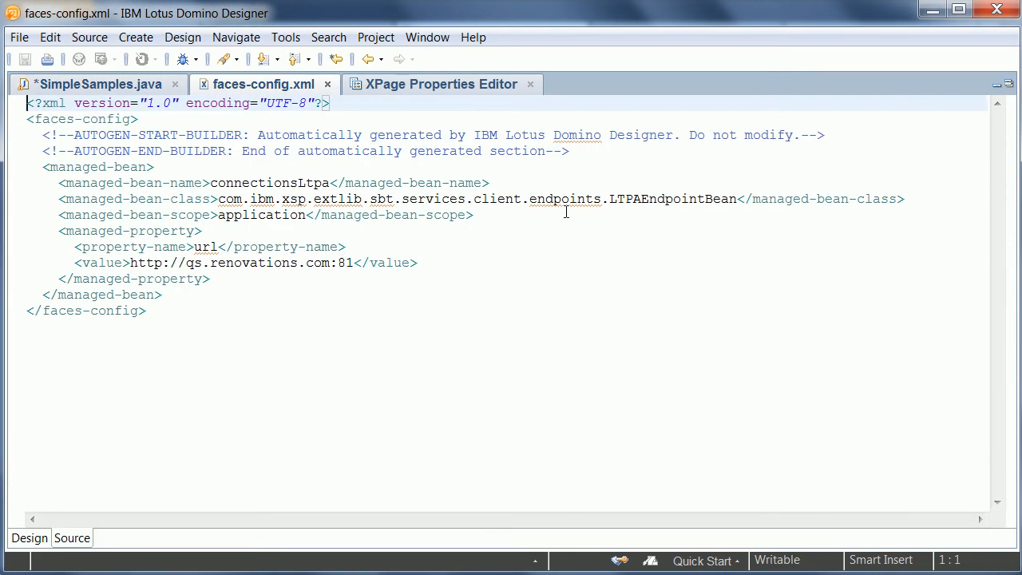
{"action": "mouse_move", "coordinate": [673, 291]}
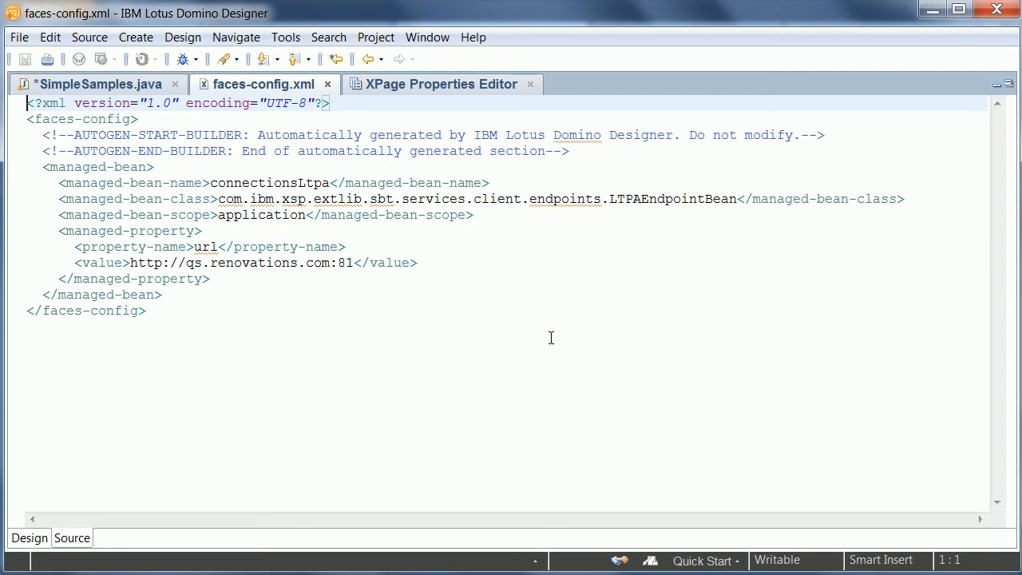
{"action": "mouse_move", "coordinate": [409, 241]}
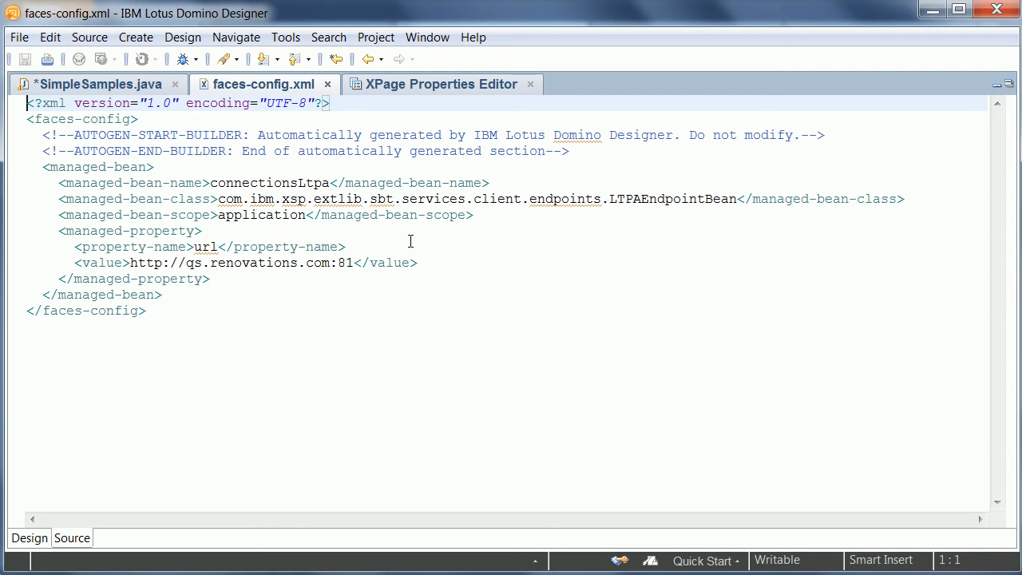
{"action": "double_click", "coordinate": [269, 182]}
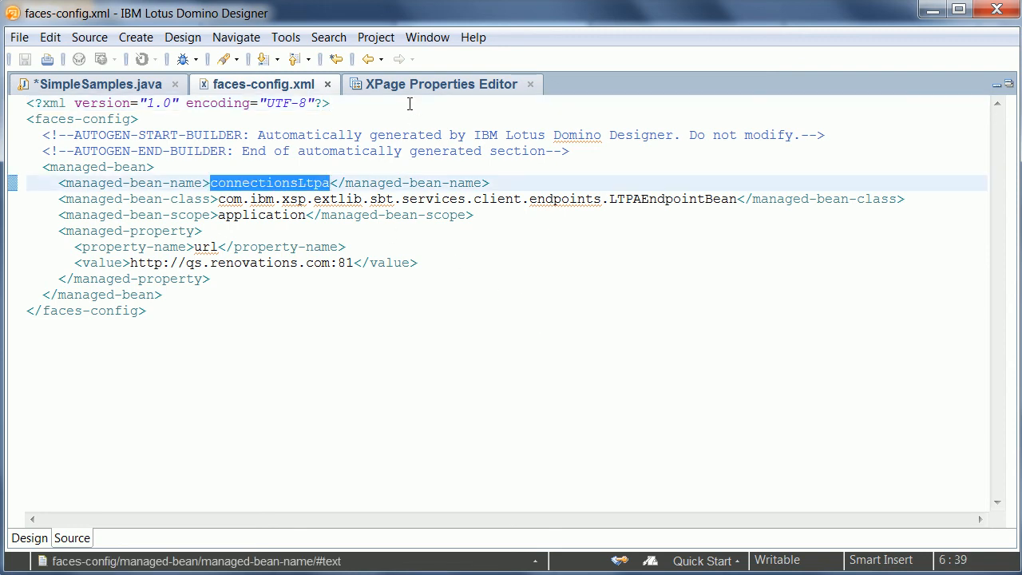
{"action": "left_click", "coordinate": [441, 83]}
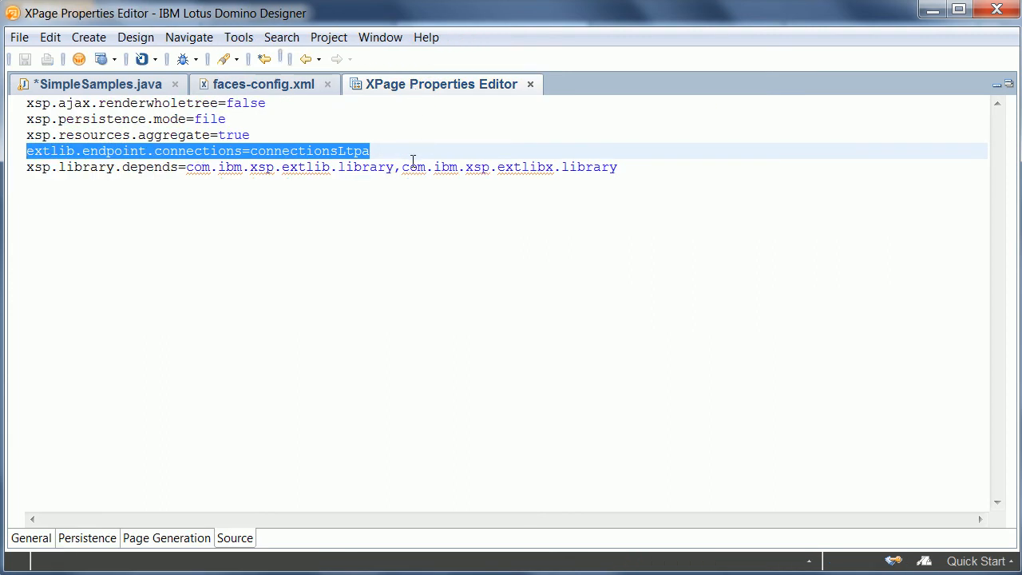
{"action": "mouse_move", "coordinate": [435, 369]}
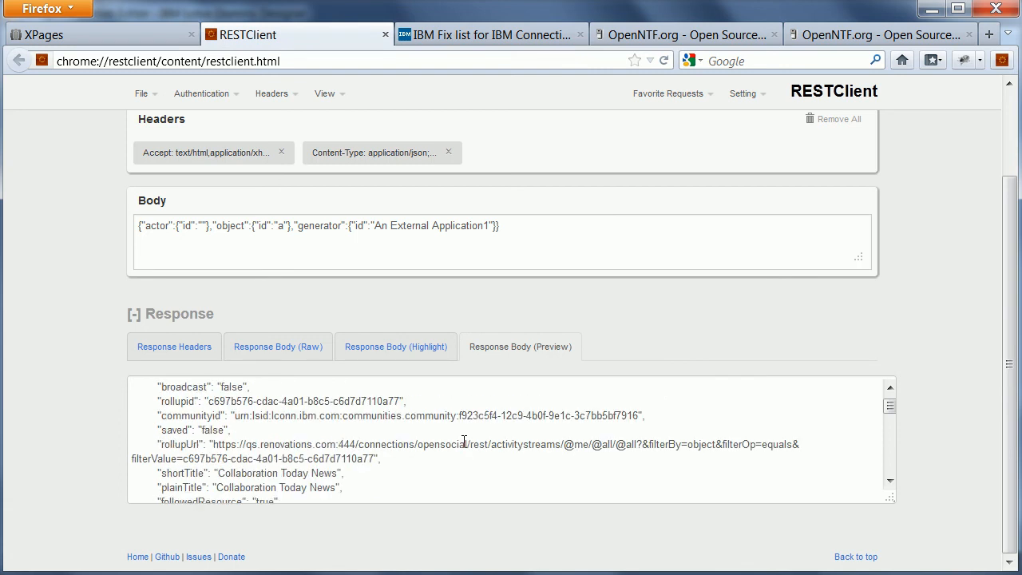
- Highlight the response's openSocial embed URL block pointing to the Collaboration Today entry page
{"action": "scroll", "scroll_direction": "down", "scroll_amount": 3}
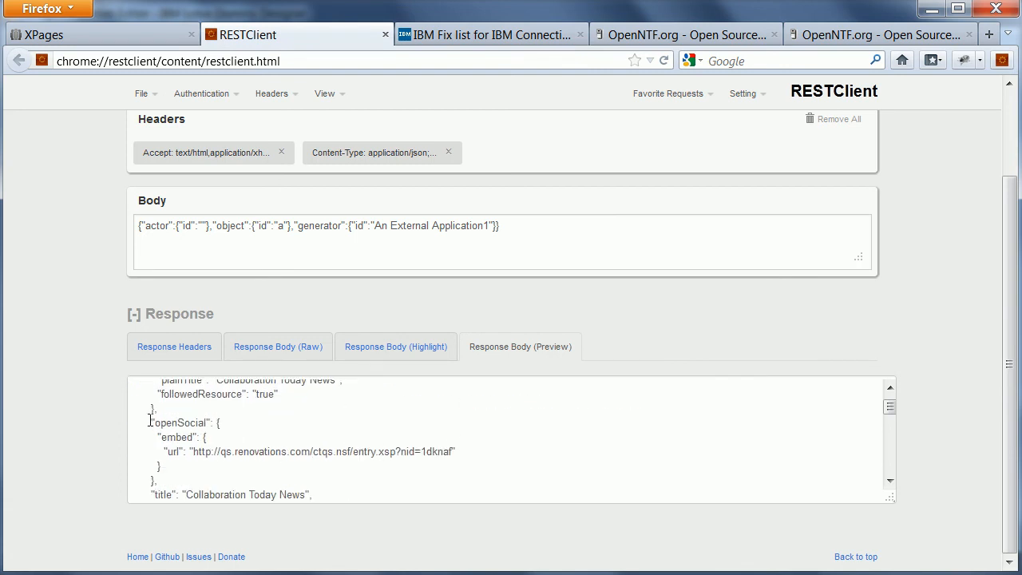
{"action": "left_click_drag", "start_coordinate": [150, 422], "coordinate": [159, 466]}
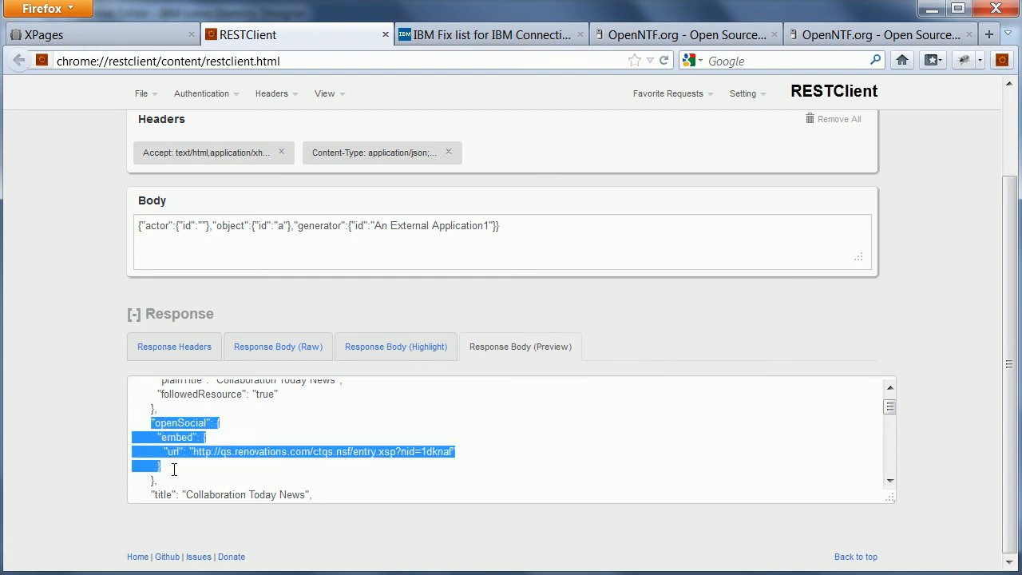
{"action": "left_click", "coordinate": [187, 455]}
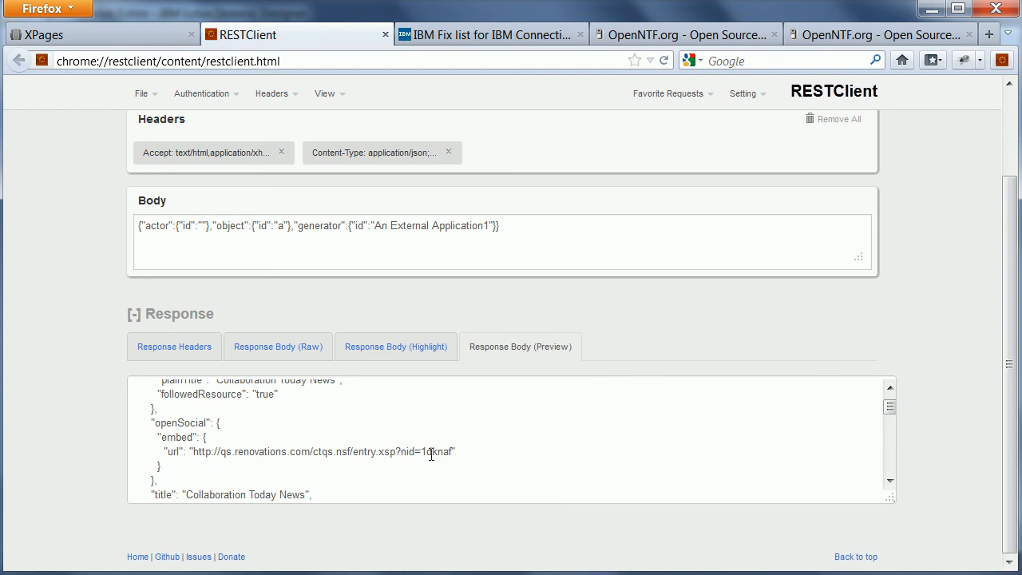
{"action": "mouse_move", "coordinate": [406, 457]}
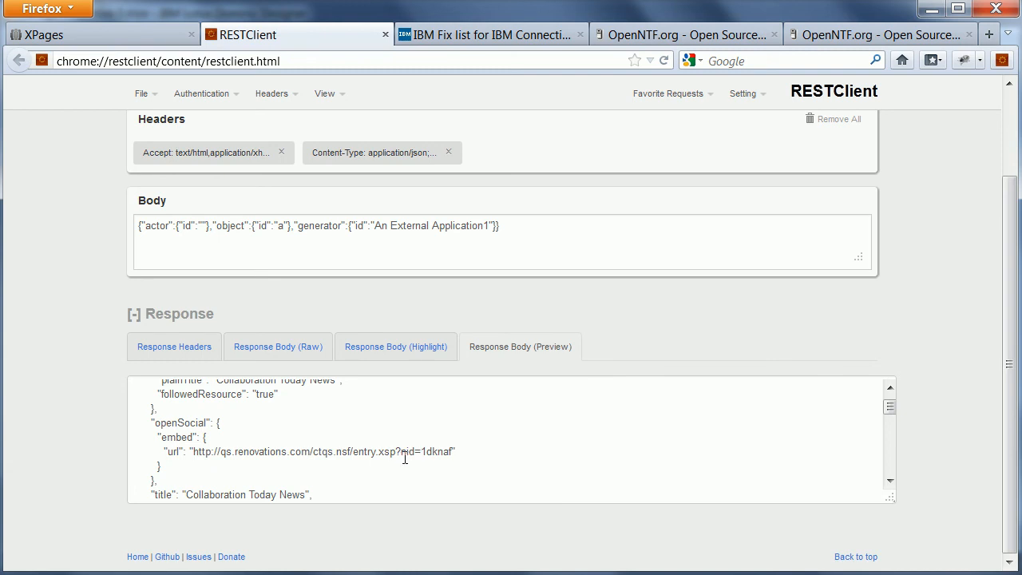
{"action": "mouse_move", "coordinate": [441, 457]}
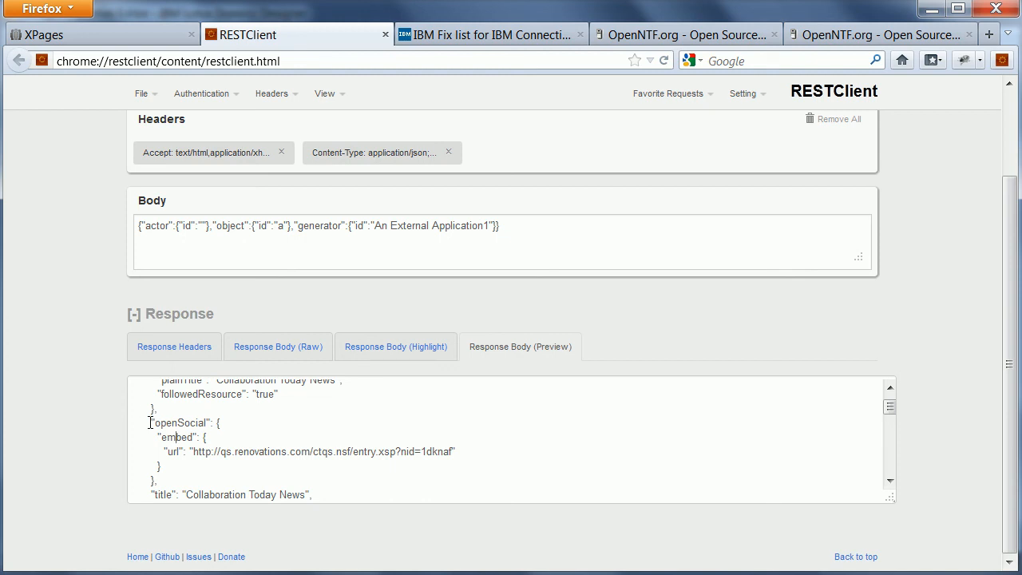
{"action": "left_click_drag", "start_coordinate": [150, 422], "coordinate": [162, 466]}
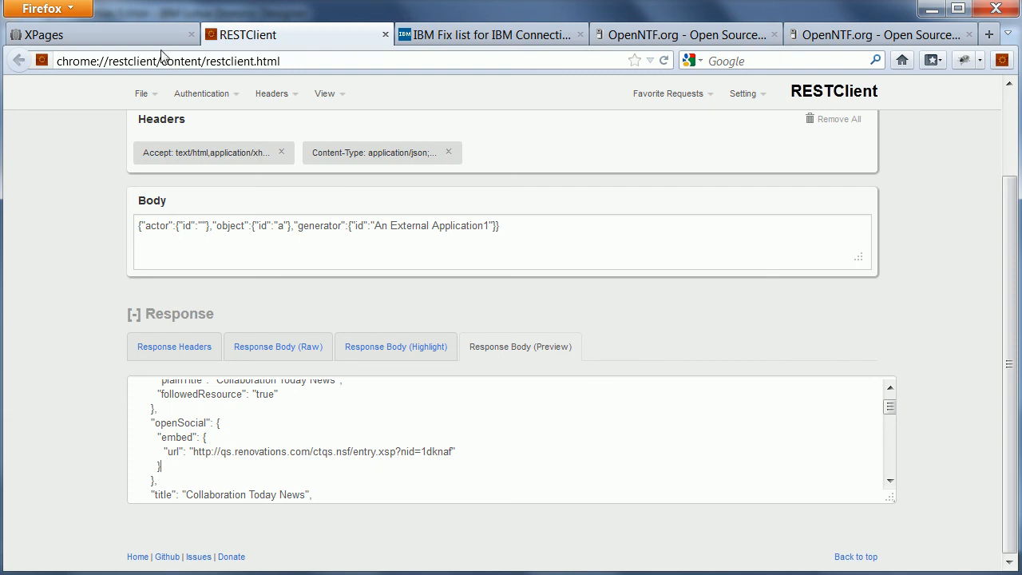
- Reopen the Collaboration Today News entry's embedded view, then show opensocial-config.xml whitelisting the URLs
{"action": "left_click", "coordinate": [99, 35]}
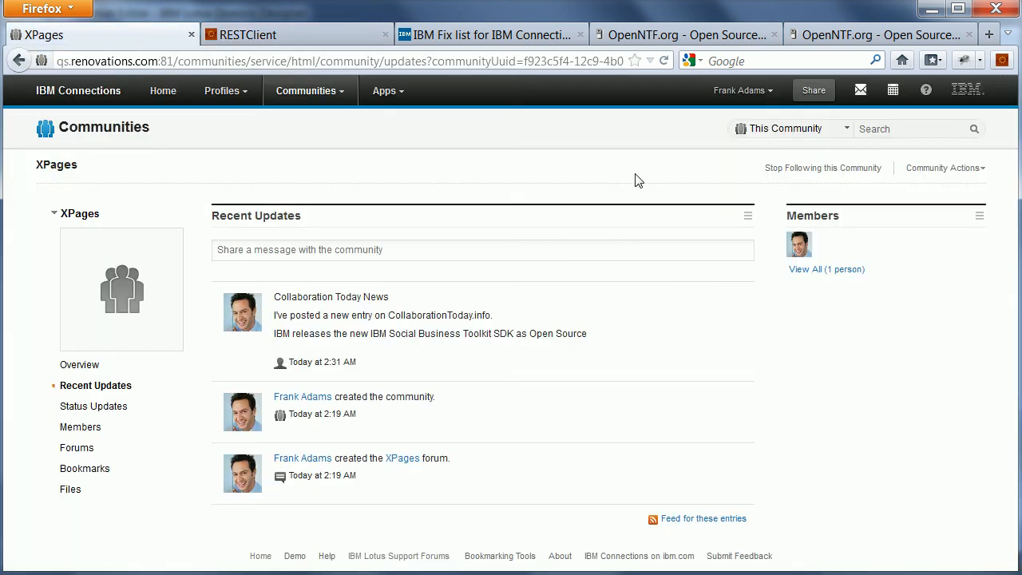
{"action": "mouse_move", "coordinate": [559, 278]}
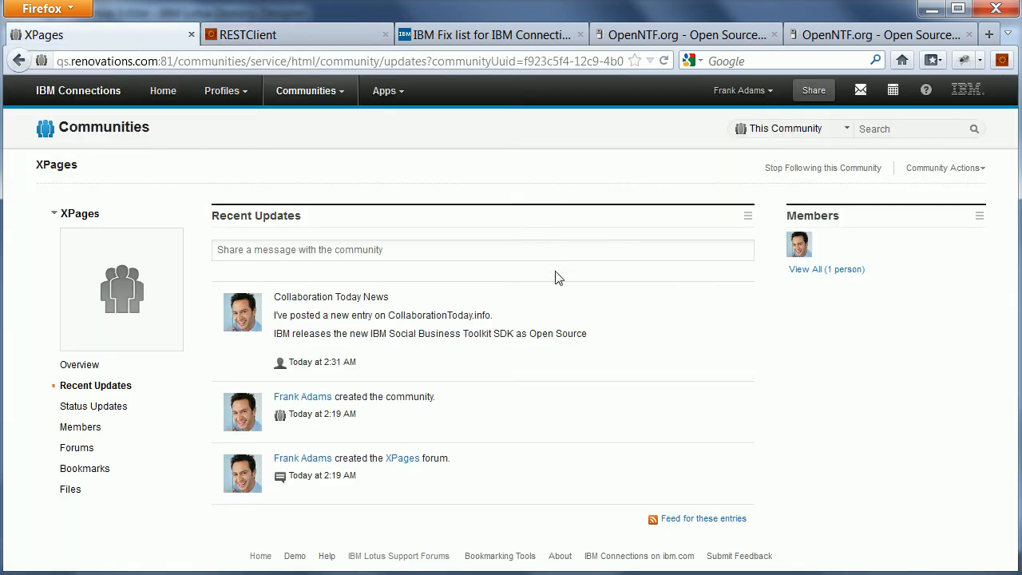
{"action": "left_click", "coordinate": [330, 296]}
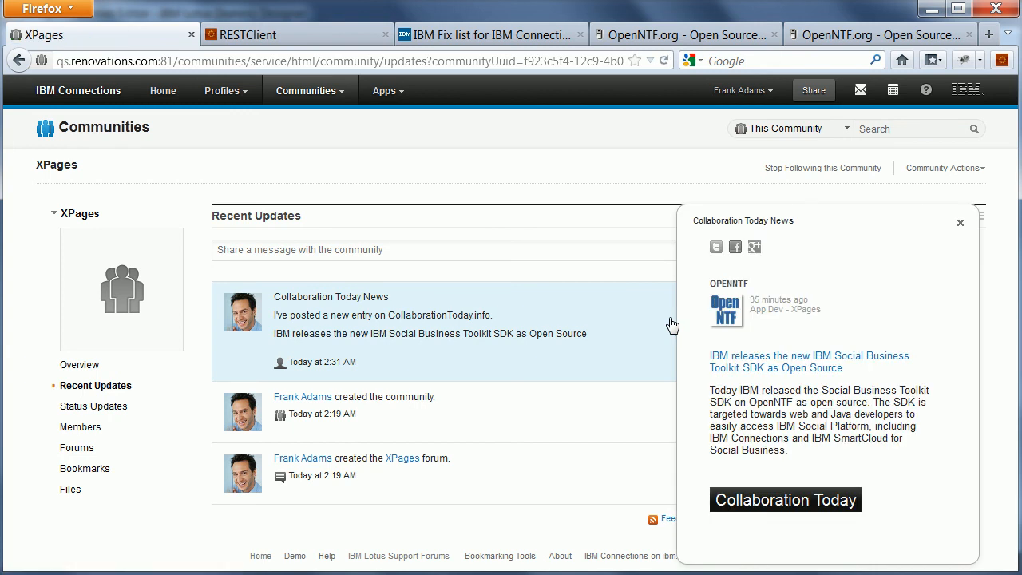
{"action": "mouse_move", "coordinate": [729, 396]}
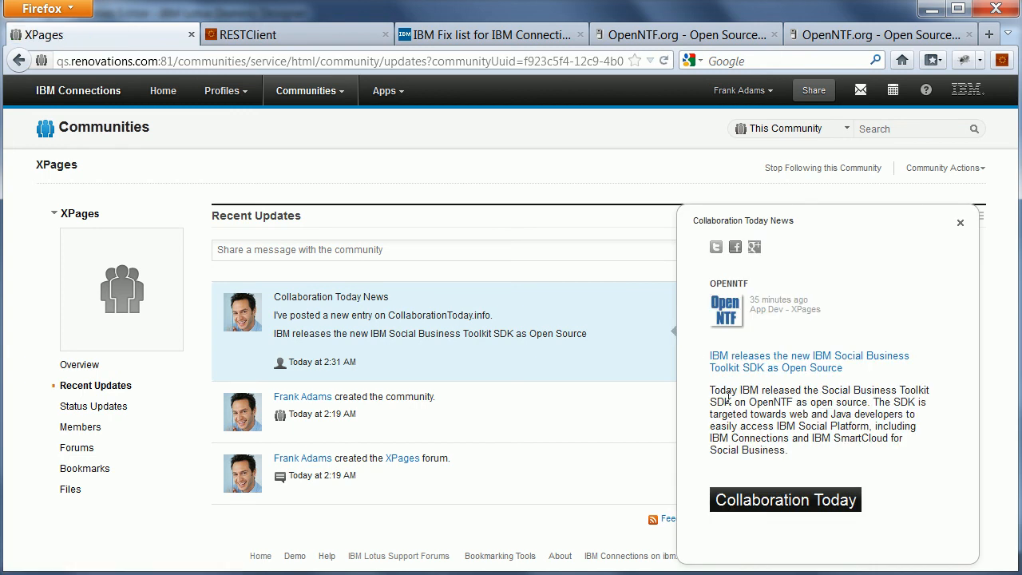
{"action": "mouse_move", "coordinate": [940, 472]}
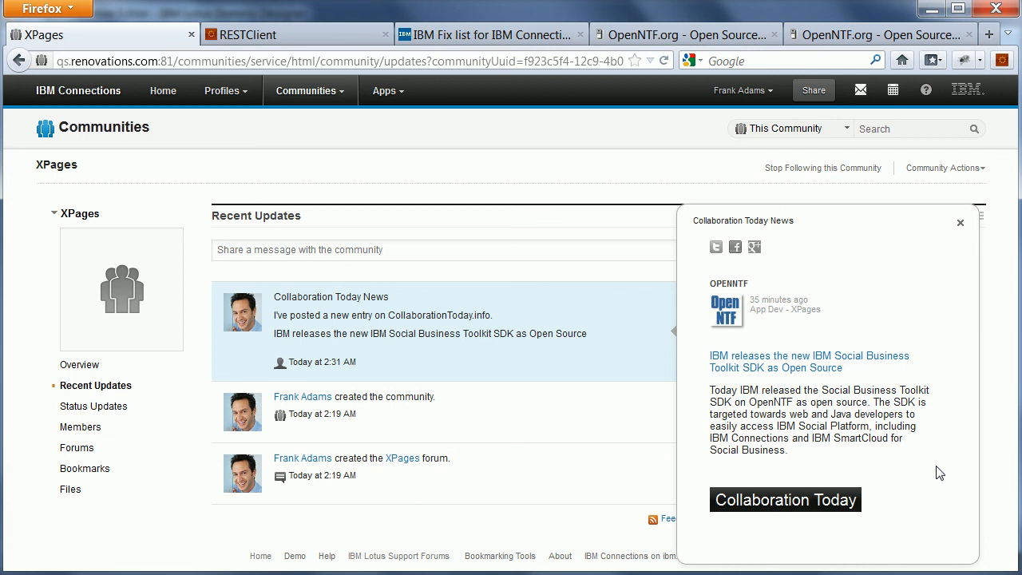
{"action": "mouse_move", "coordinate": [917, 455]}
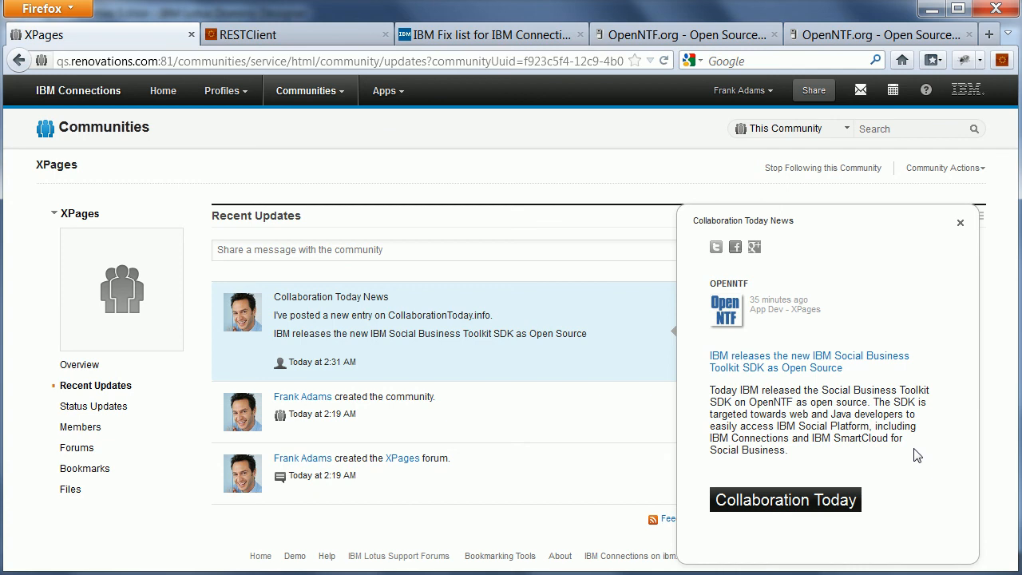
{"action": "mouse_move", "coordinate": [885, 431]}
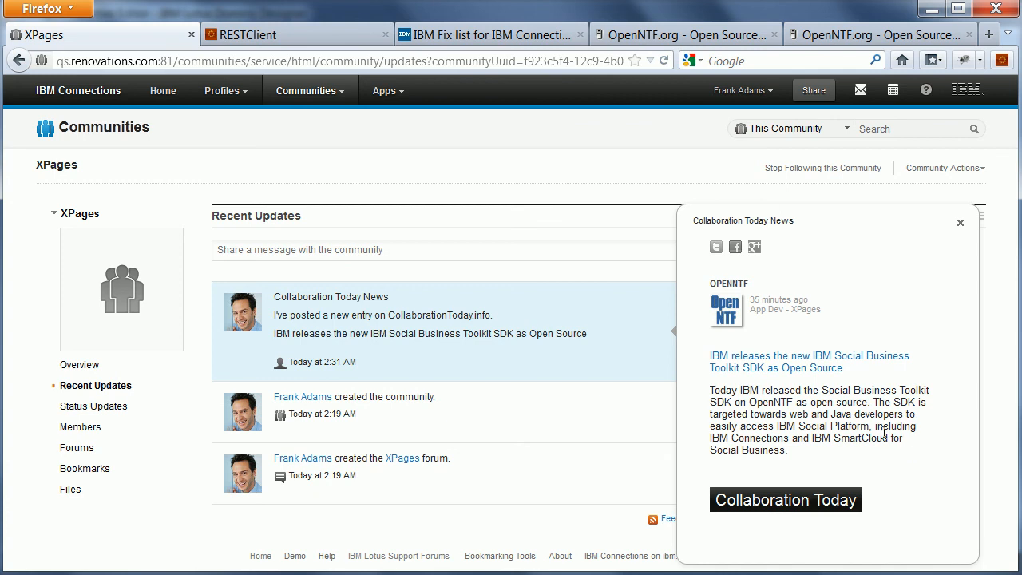
{"action": "mouse_move", "coordinate": [564, 201]}
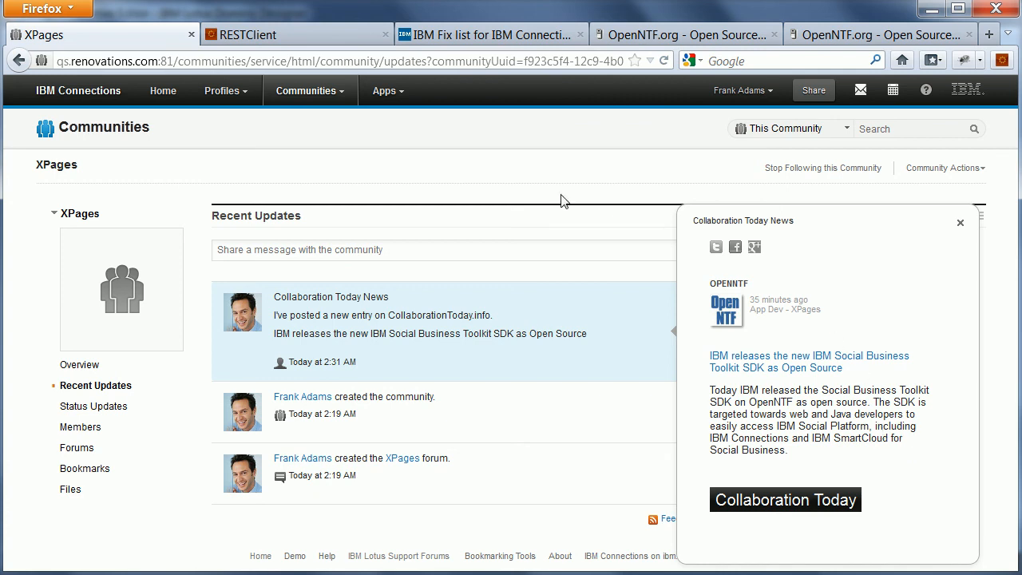
{"action": "left_click", "coordinate": [961, 222]}
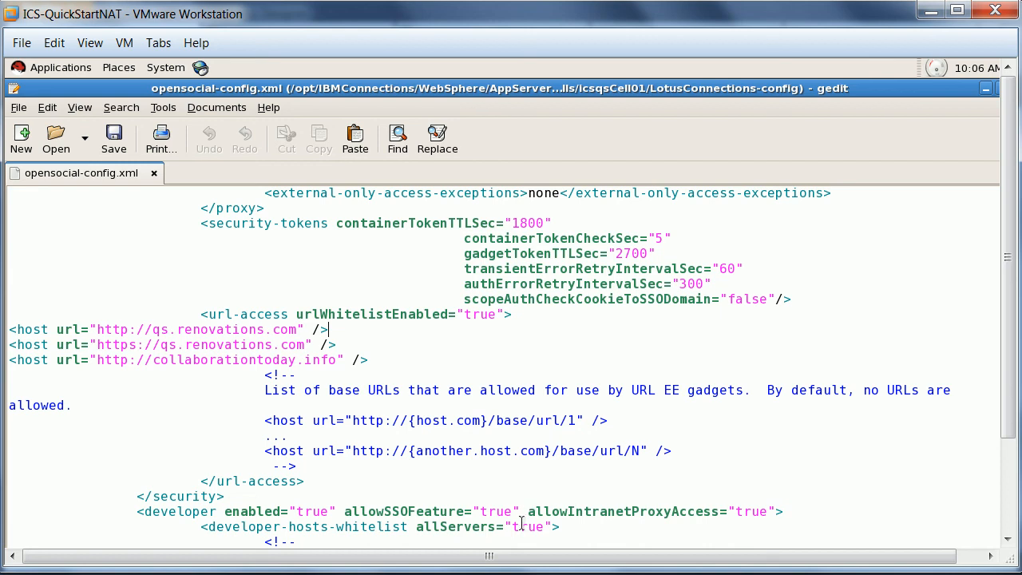
{"action": "mouse_move", "coordinate": [546, 525]}
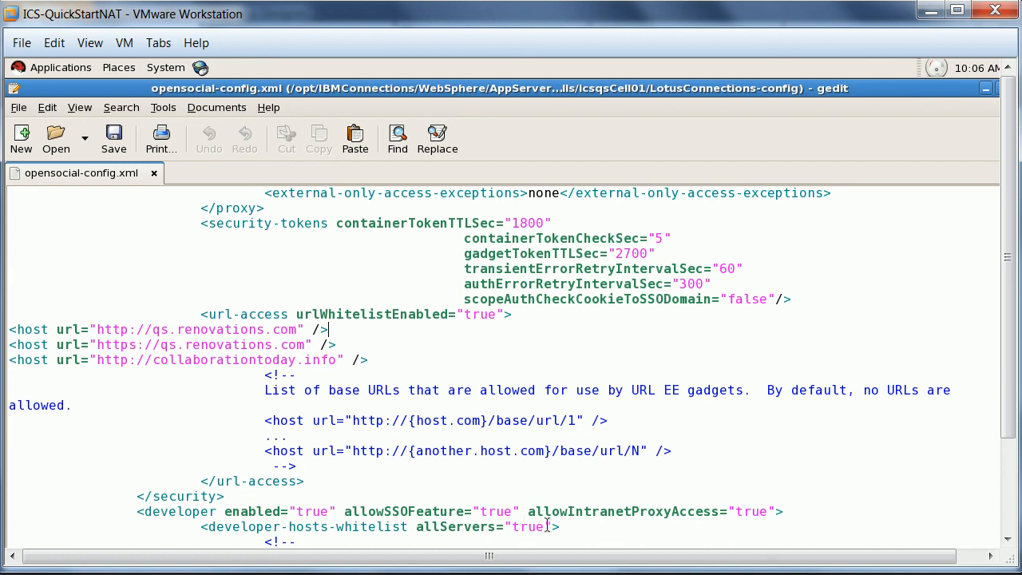
{"action": "mouse_move", "coordinate": [747, 466]}
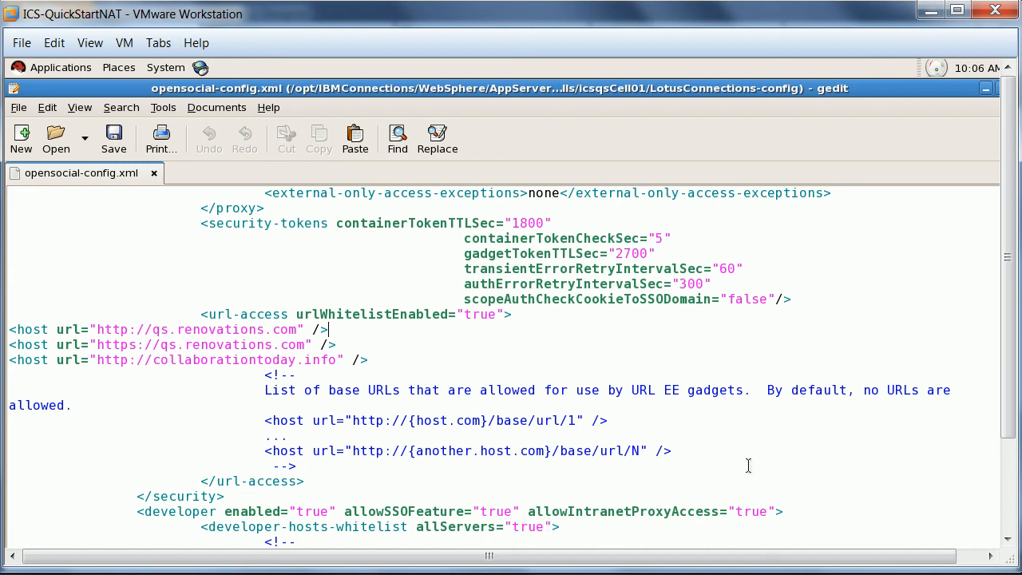